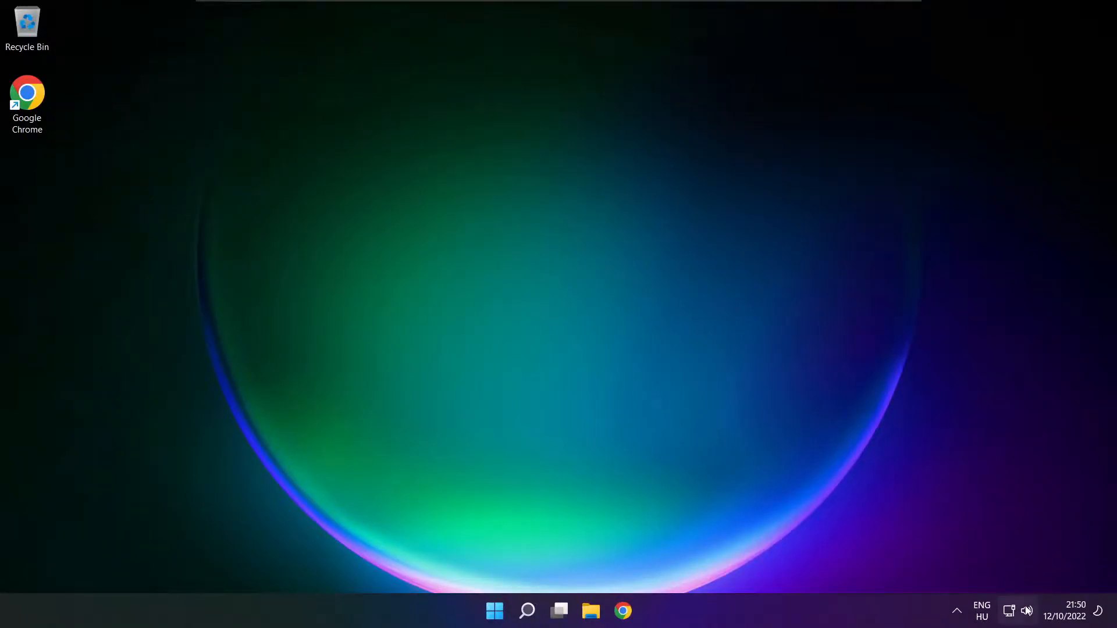
- Switch the sound output from CABLE Input to Speakers (High Definition Audio Device) via Quick Settings
{"action": "left_click", "coordinate": [1026, 611]}
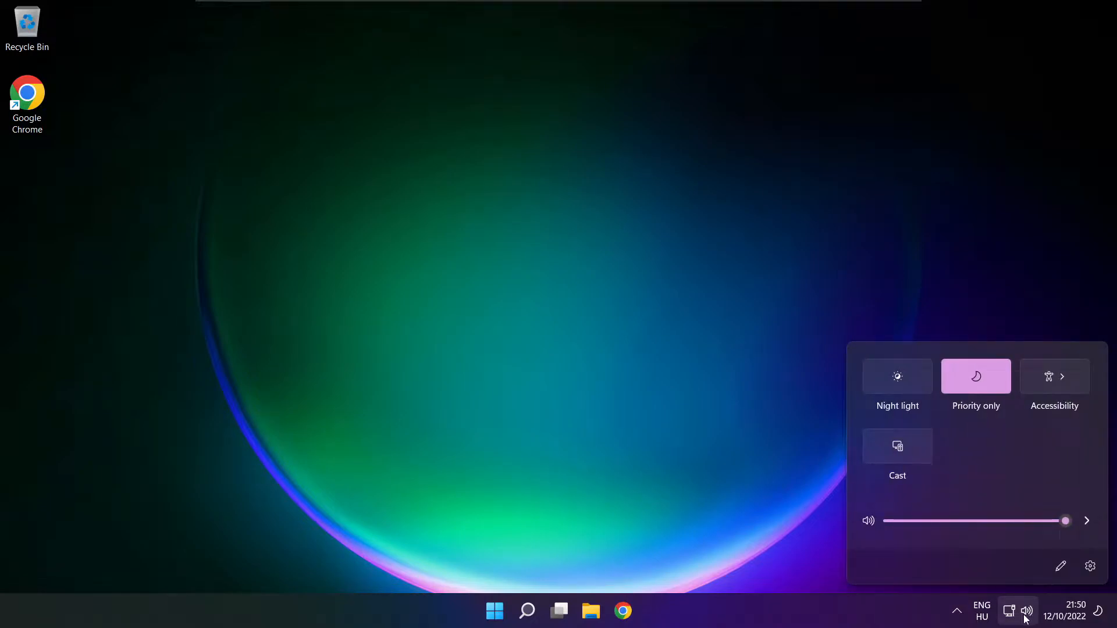
{"action": "mouse_move", "coordinate": [1087, 521]}
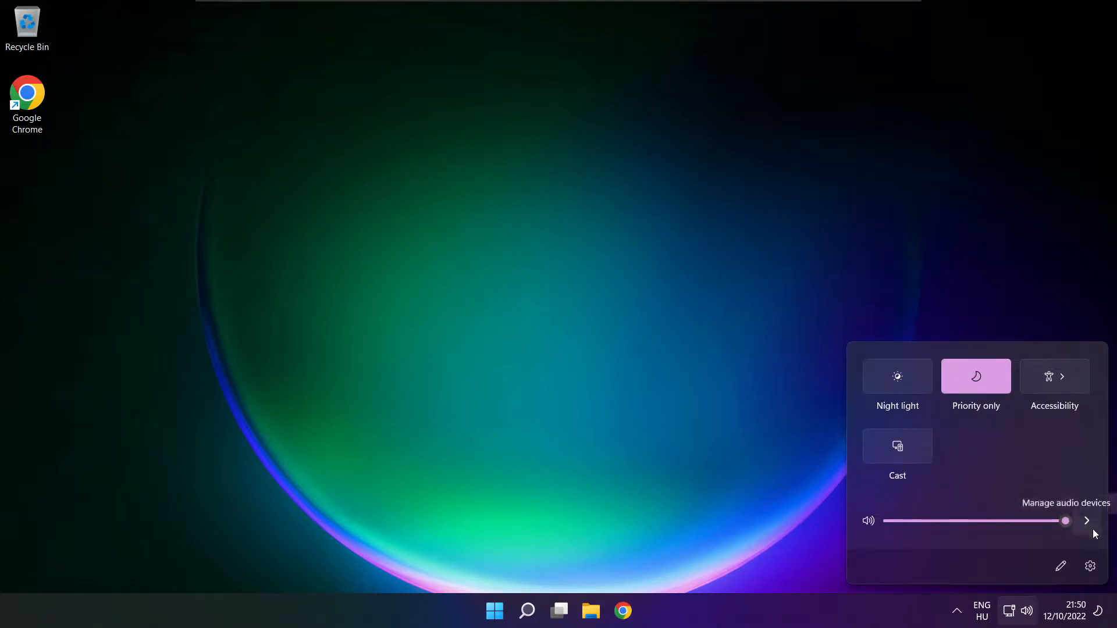
{"action": "left_click", "coordinate": [1085, 521]}
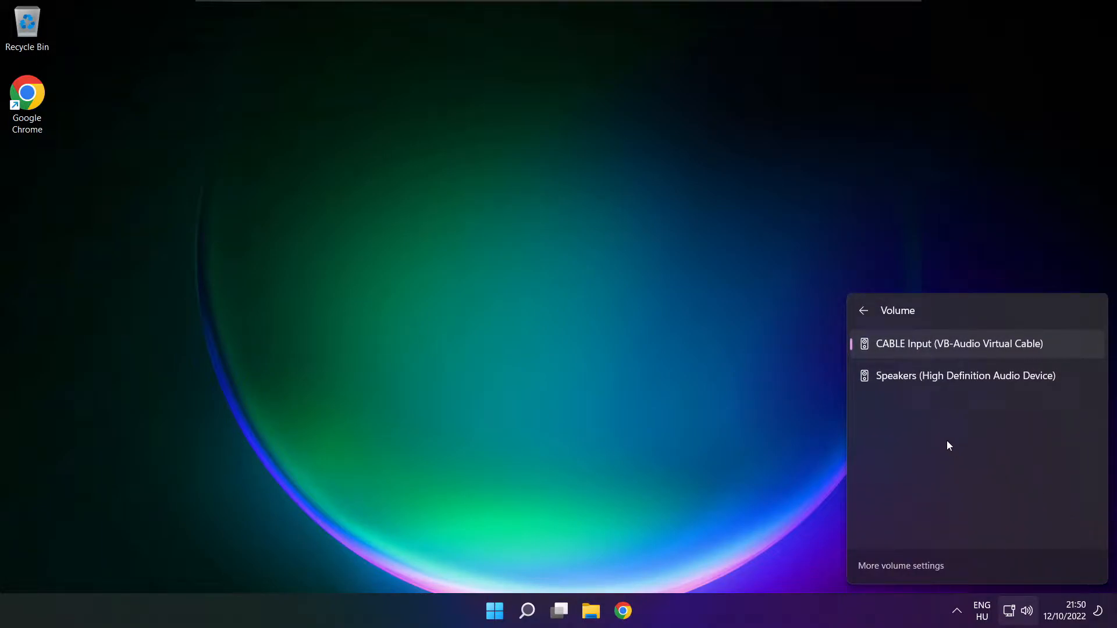
{"action": "mouse_move", "coordinate": [1017, 383]}
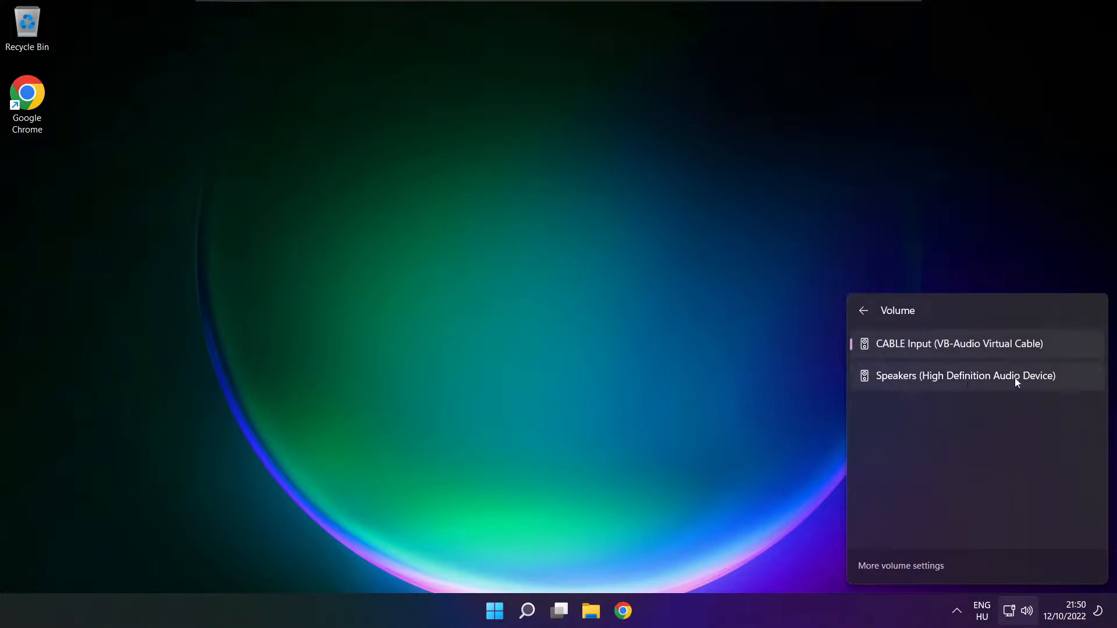
{"action": "mouse_move", "coordinate": [1040, 385]}
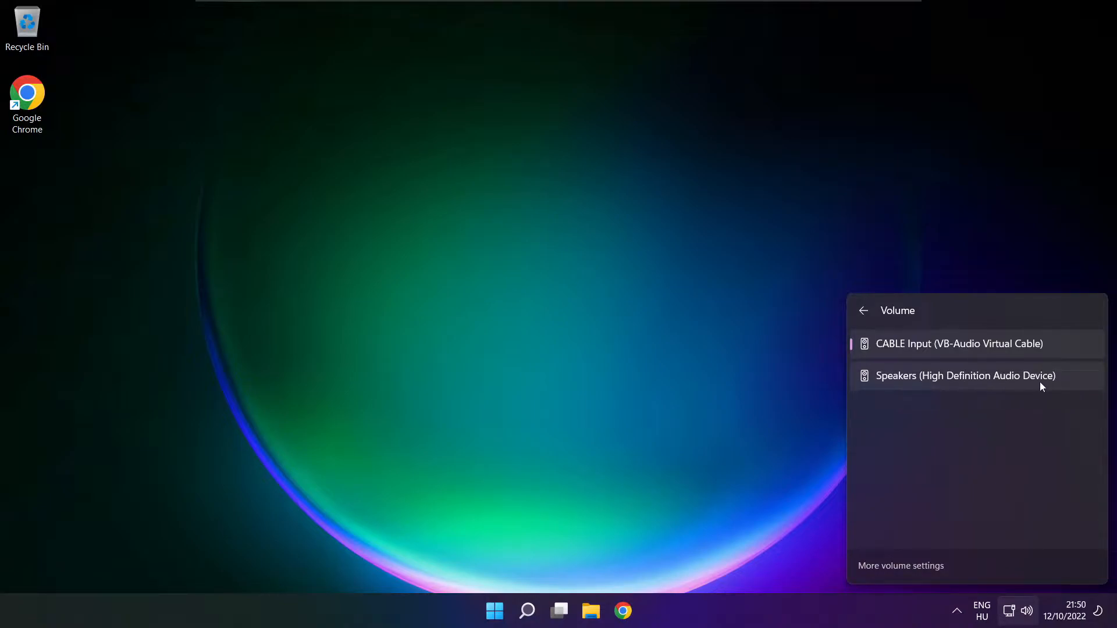
{"action": "left_click", "coordinate": [966, 376]}
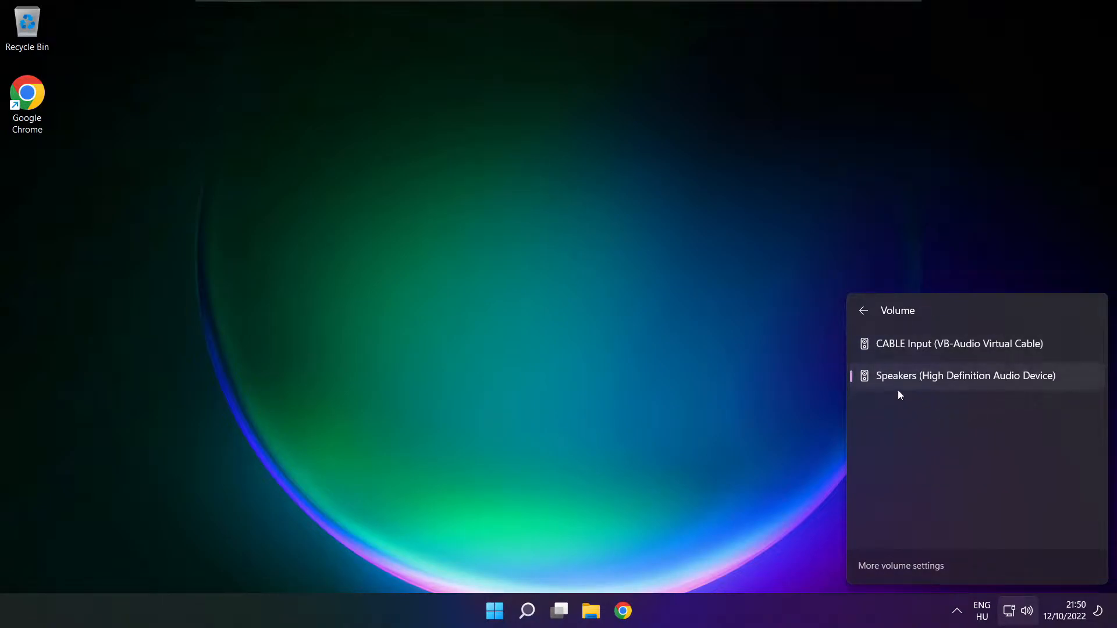
{"action": "mouse_move", "coordinate": [918, 449]}
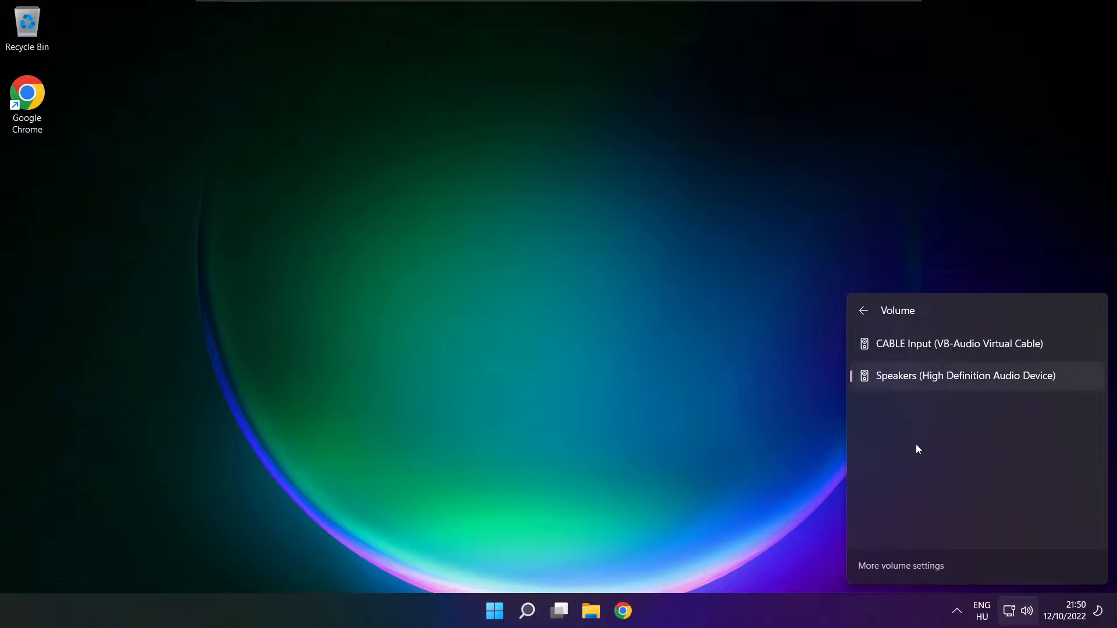
{"action": "mouse_move", "coordinate": [591, 344]}
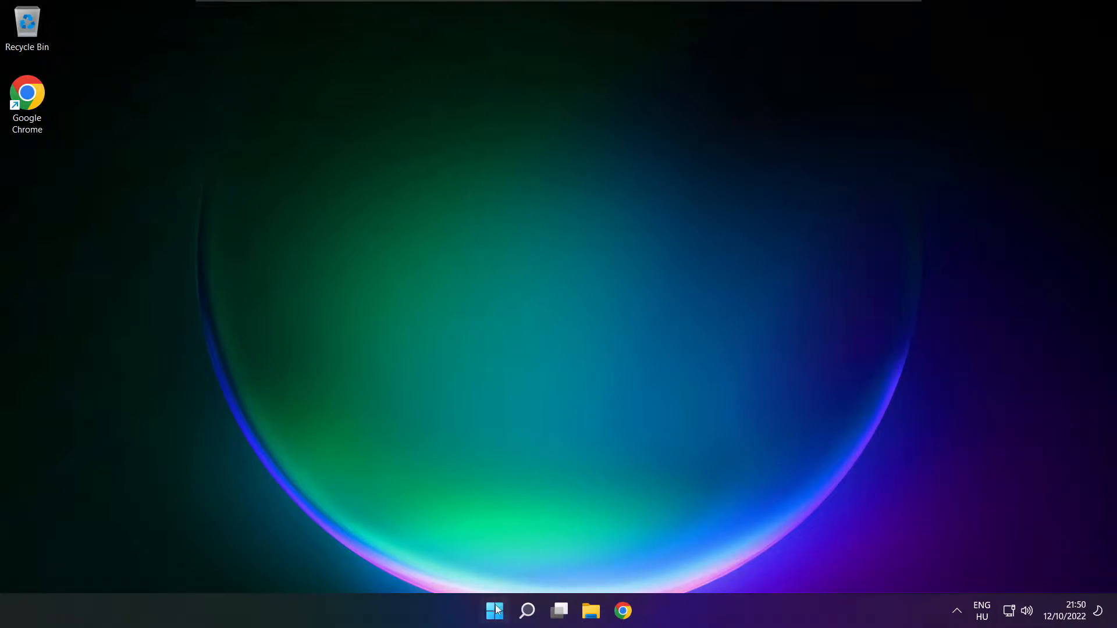
{"action": "left_click", "coordinate": [493, 610]}
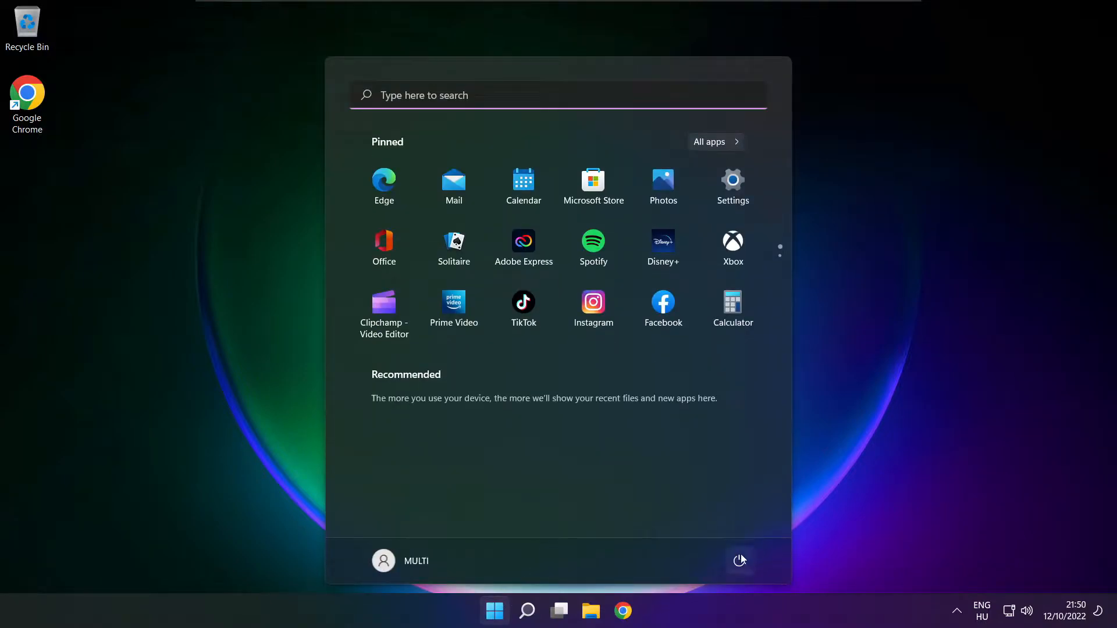
{"action": "left_click", "coordinate": [739, 561]}
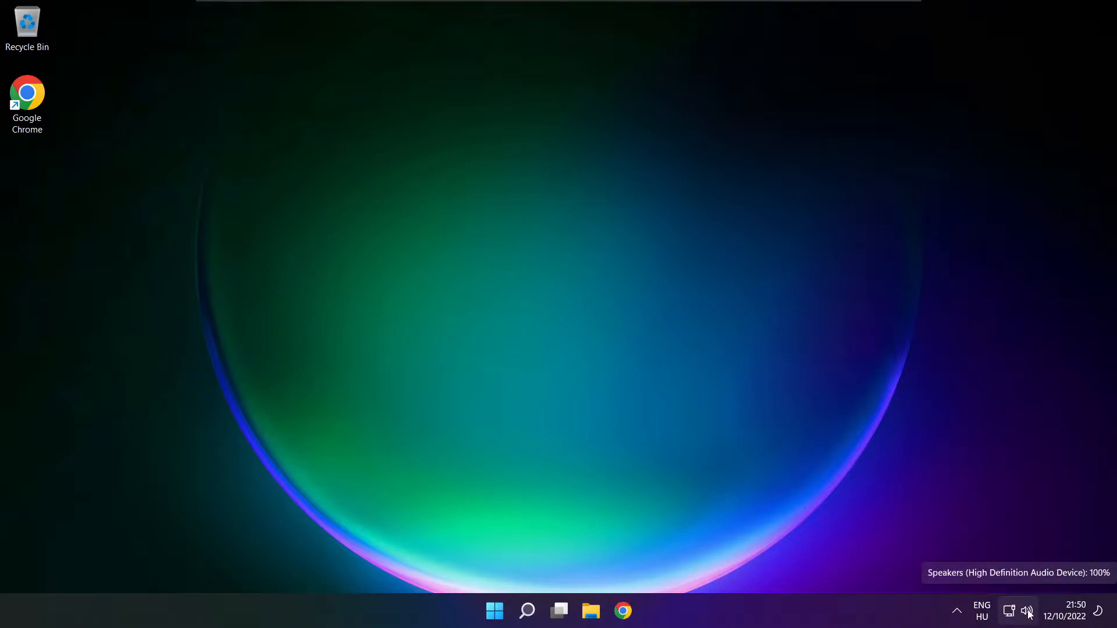
- Reach System > Sound via More volume settings and bring the Advanced section into view
{"action": "left_click", "coordinate": [1027, 611]}
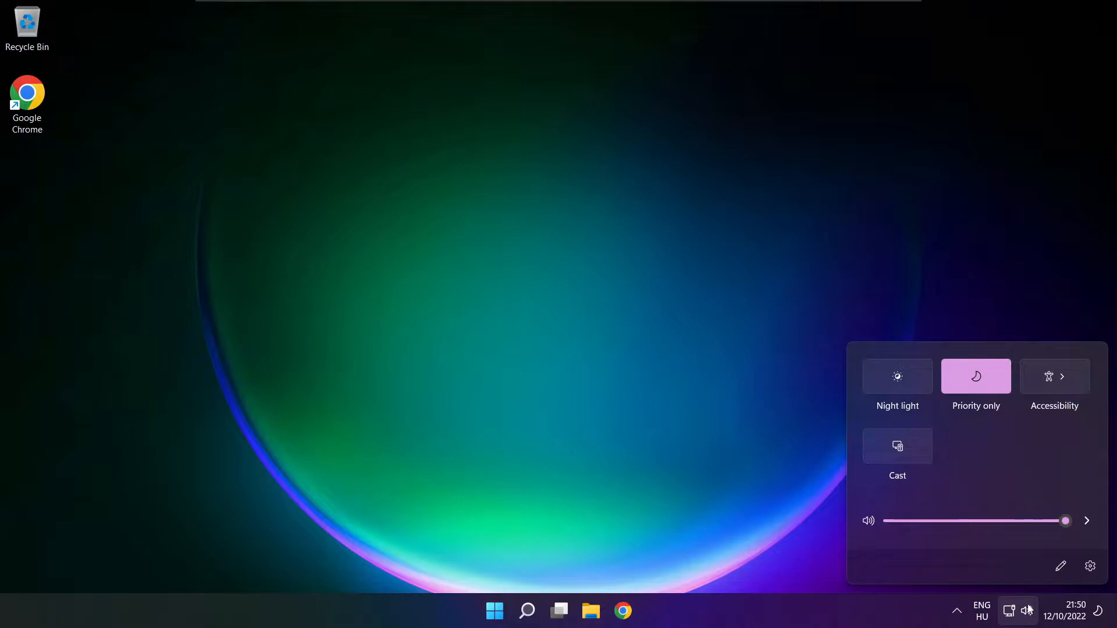
{"action": "left_click", "coordinate": [1087, 521]}
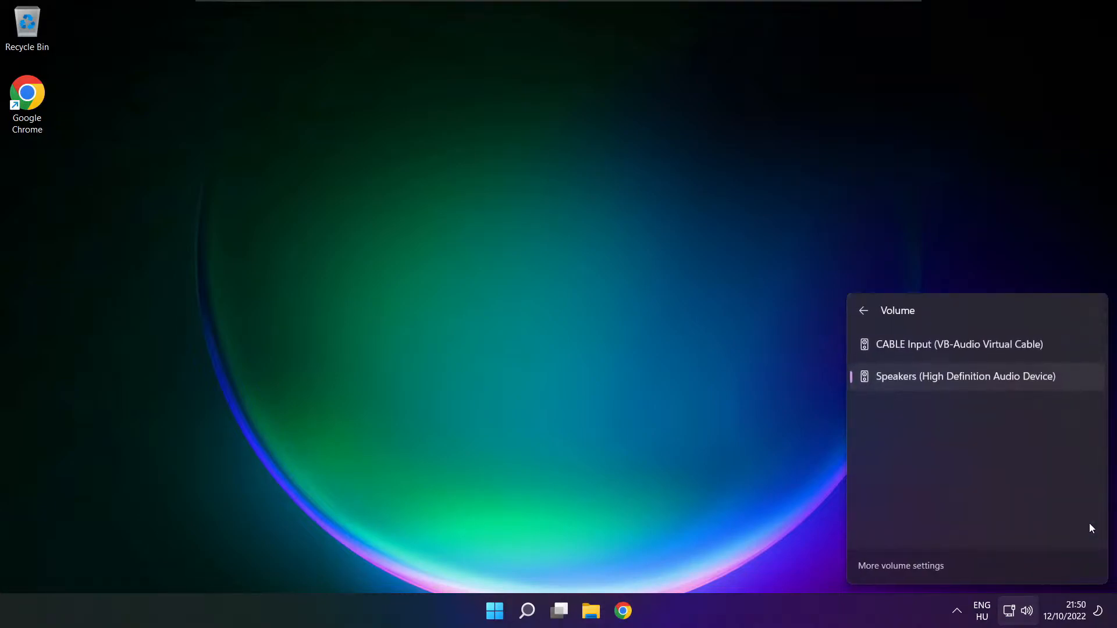
{"action": "mouse_move", "coordinate": [906, 572]}
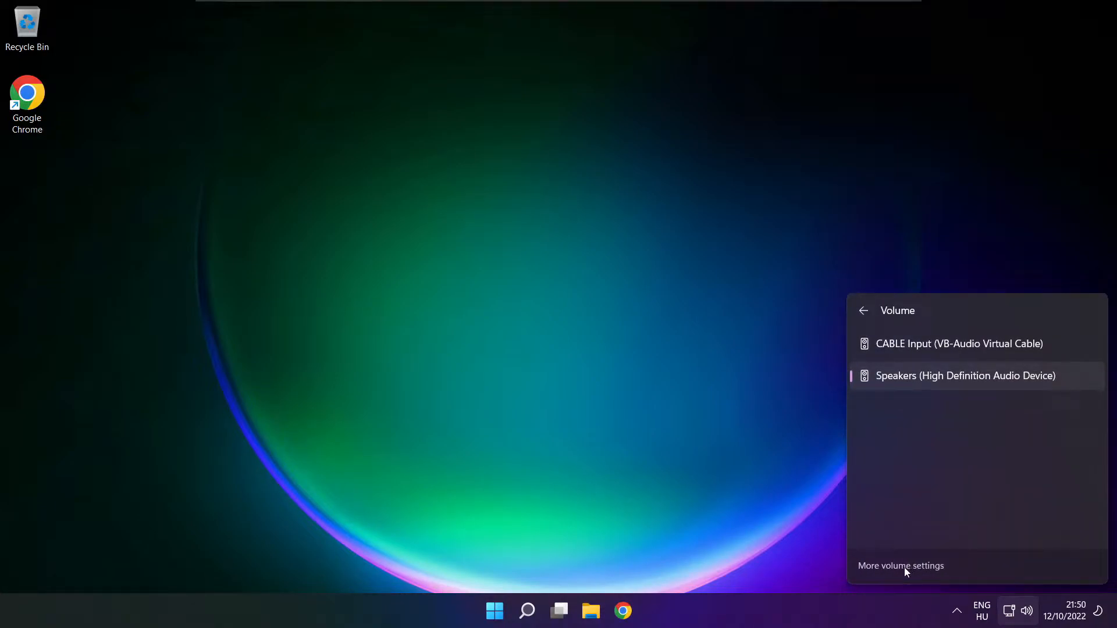
{"action": "left_click", "coordinate": [900, 565]}
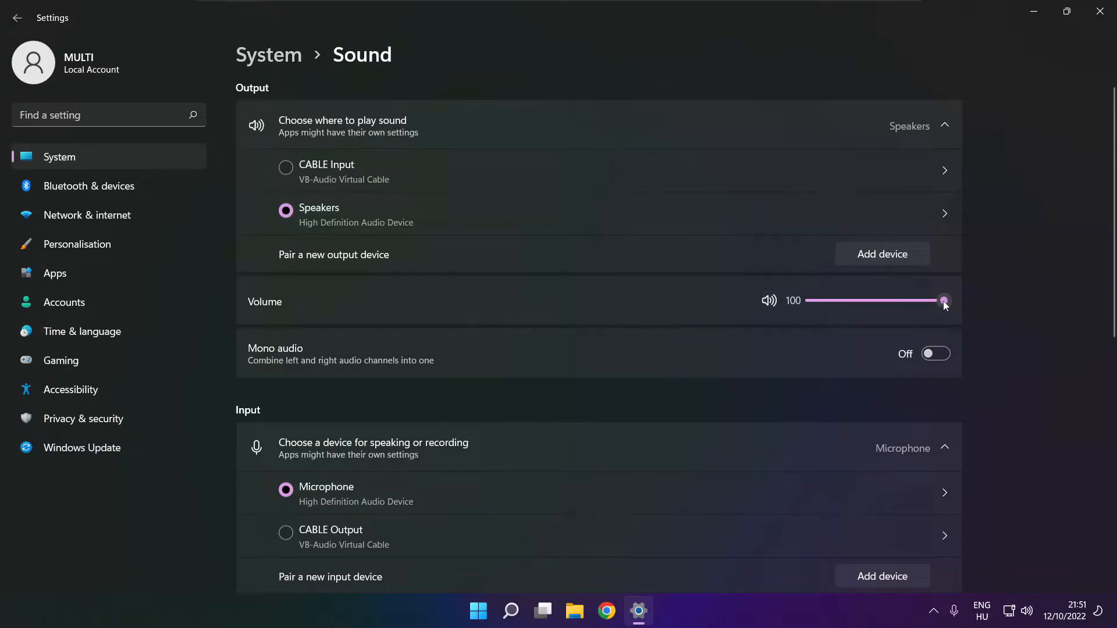
{"action": "mouse_move", "coordinate": [317, 317]}
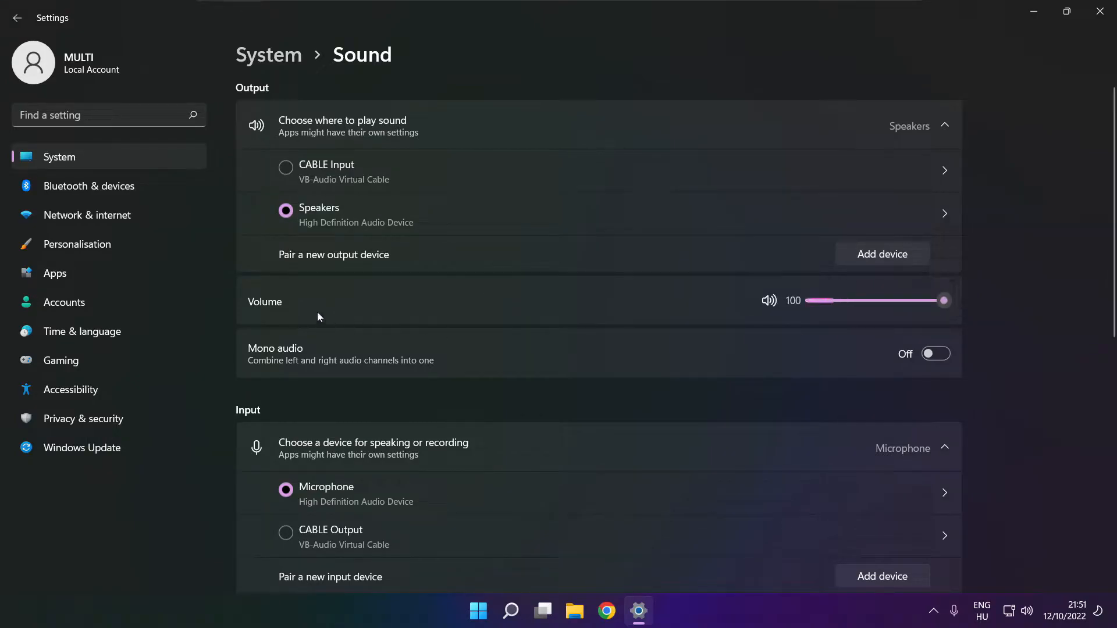
{"action": "mouse_move", "coordinate": [1028, 307]}
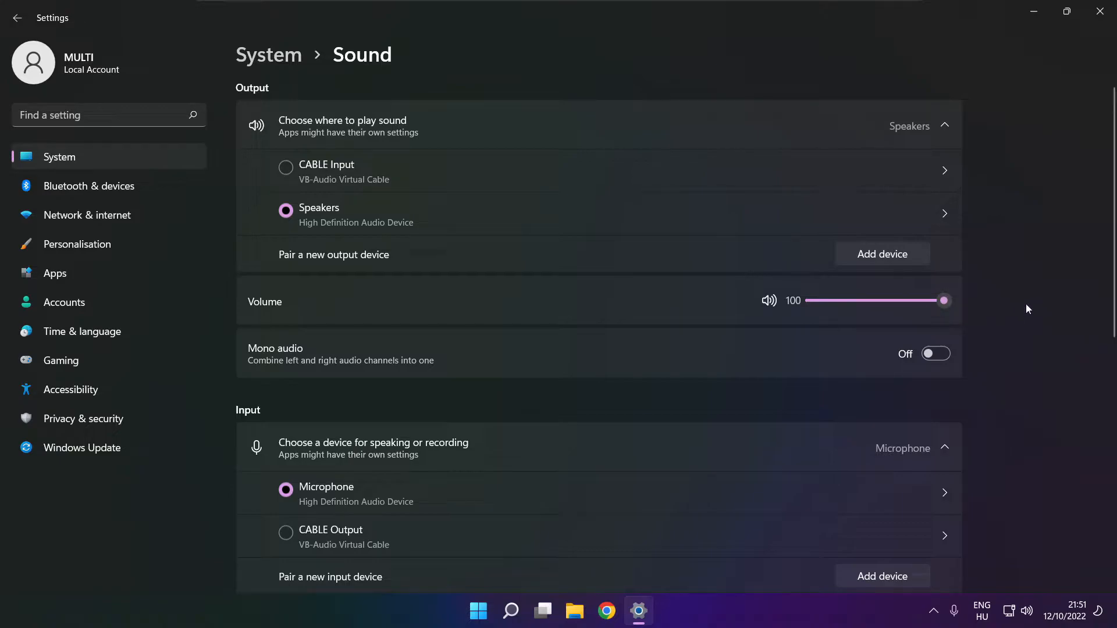
{"action": "scroll", "scroll_direction": "down", "scroll_amount": 3}
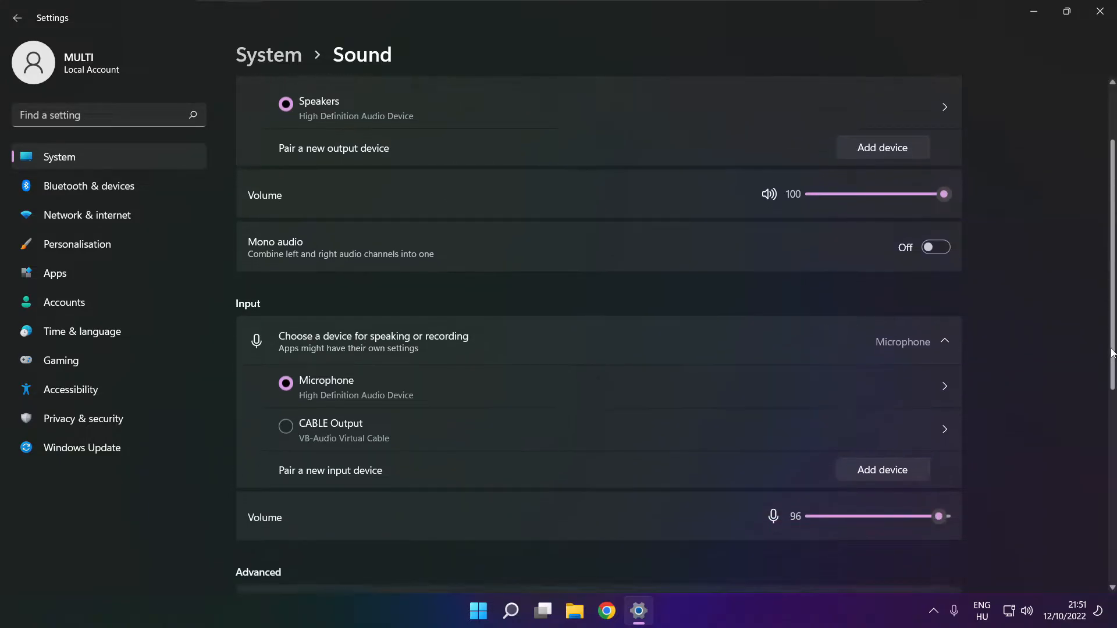
{"action": "scroll", "scroll_direction": "down", "scroll_amount": 3}
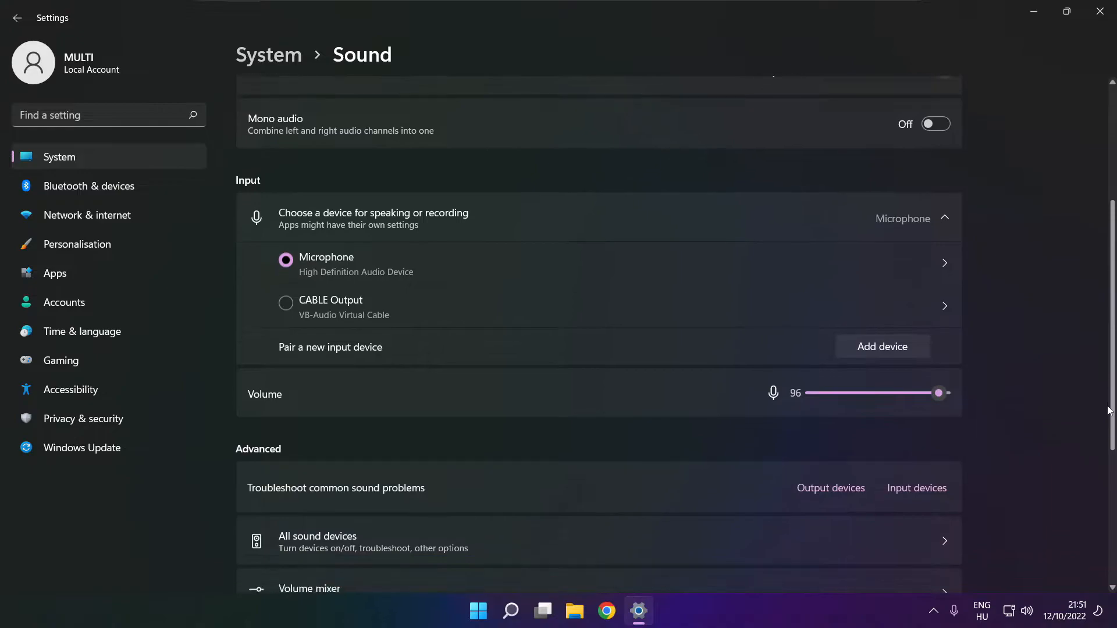
{"action": "scroll", "scroll_direction": "down", "scroll_amount": 3}
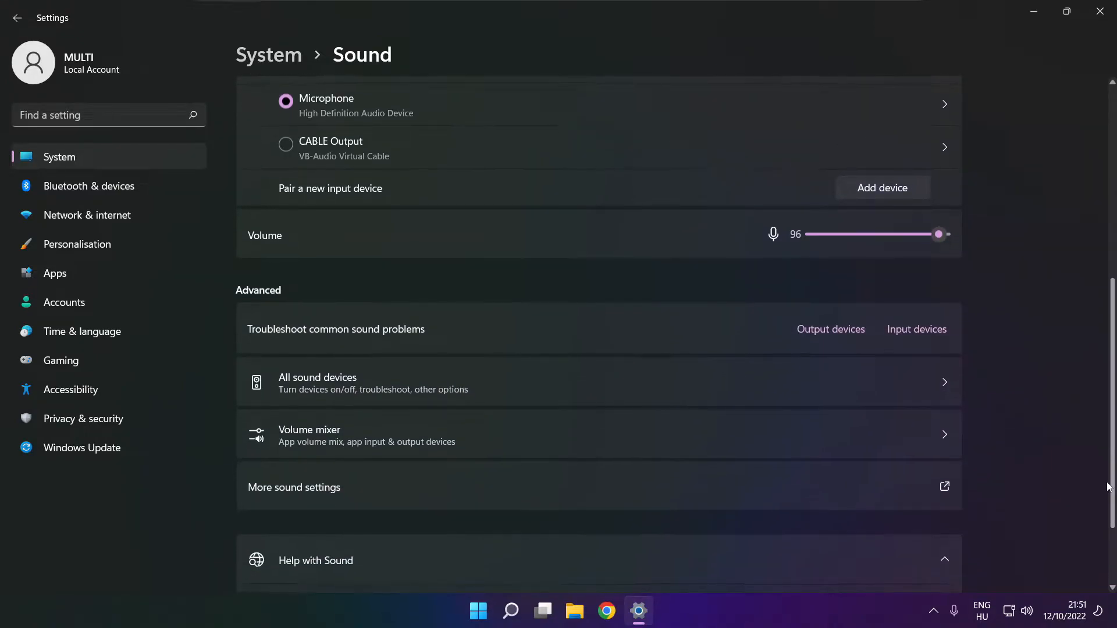
{"action": "mouse_move", "coordinate": [460, 495]}
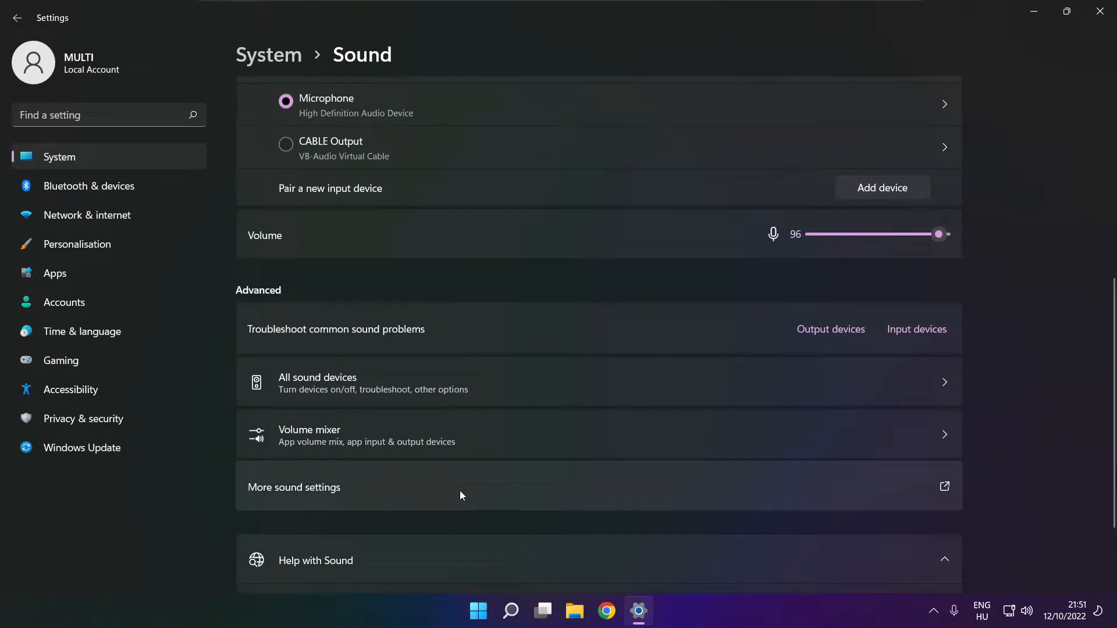
- In the classic Sound panel, disable CABLE Input so Speakers becomes the default playback device
{"action": "left_click", "coordinate": [293, 487]}
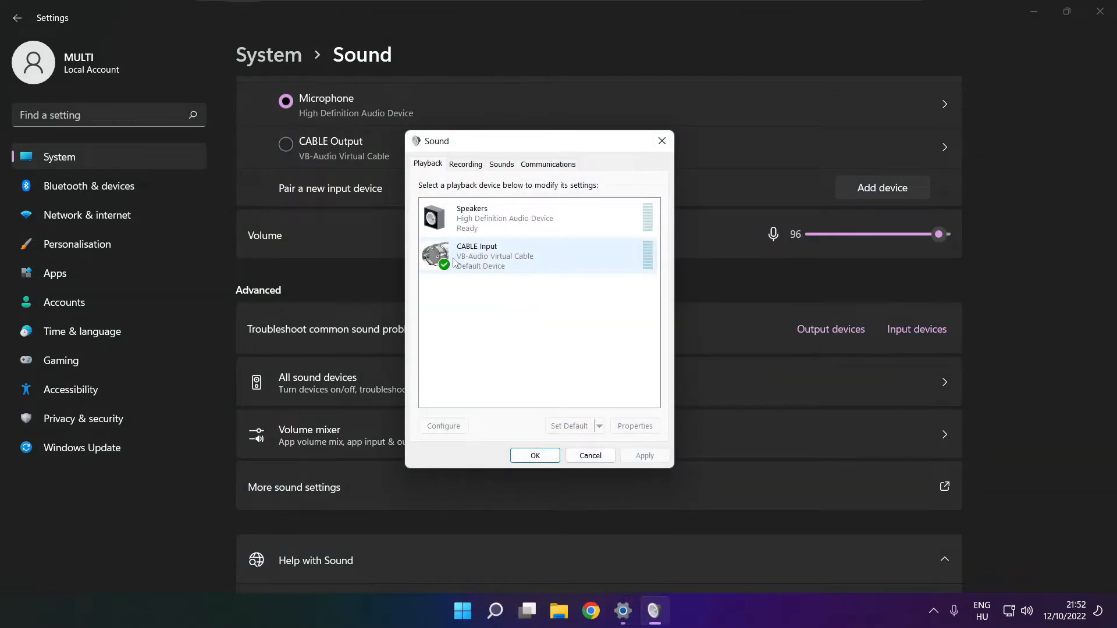
{"action": "left_click", "coordinate": [513, 255]}
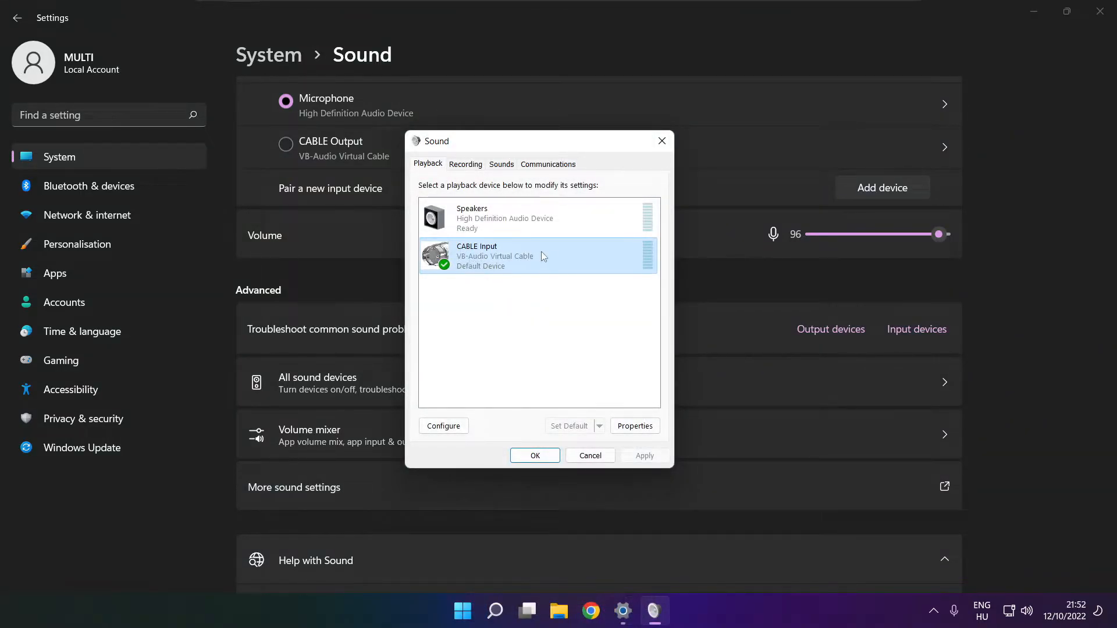
{"action": "right_click", "coordinate": [537, 256]}
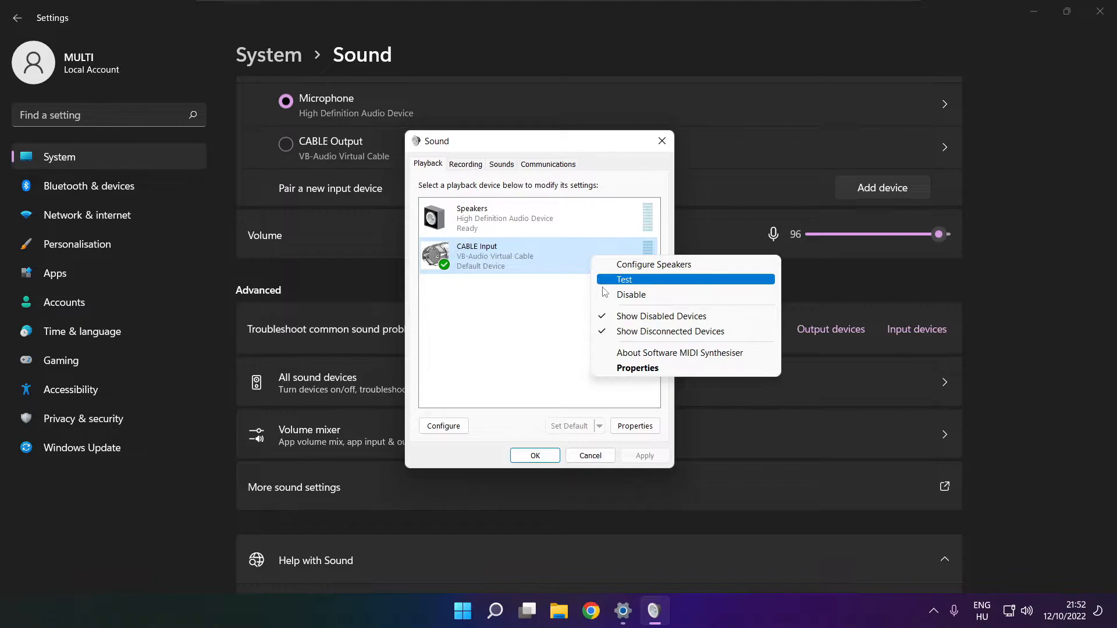
{"action": "left_click", "coordinate": [630, 294]}
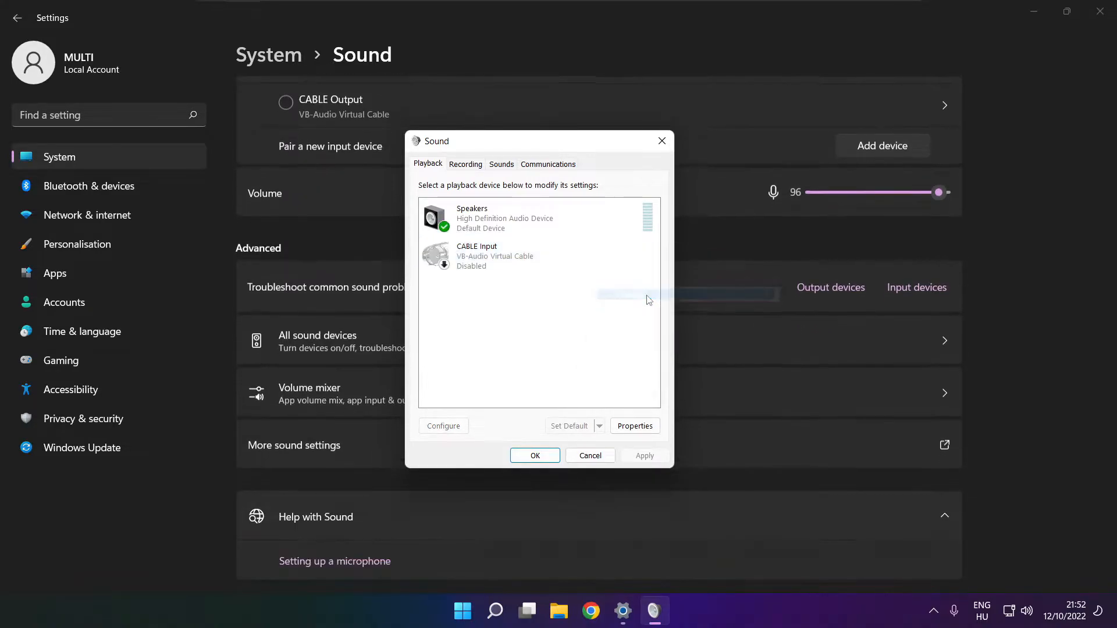
{"action": "left_click", "coordinate": [499, 218]}
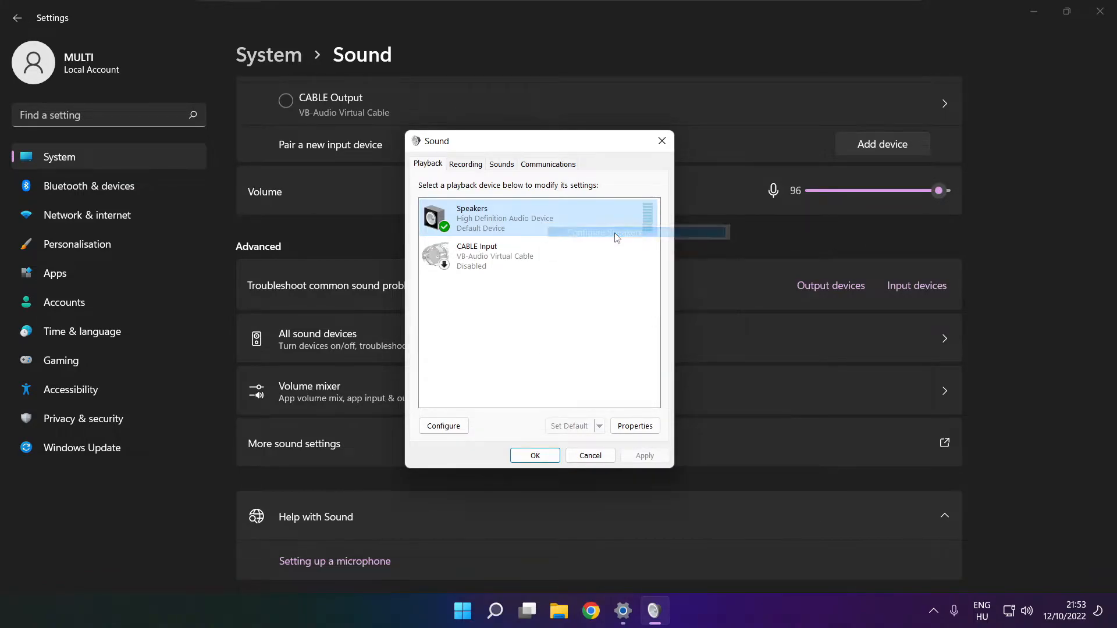
- Run Speaker Setup for Speakers as 7.1 Surround, keeping all optional speakers, and finish
{"action": "left_click", "coordinate": [442, 426]}
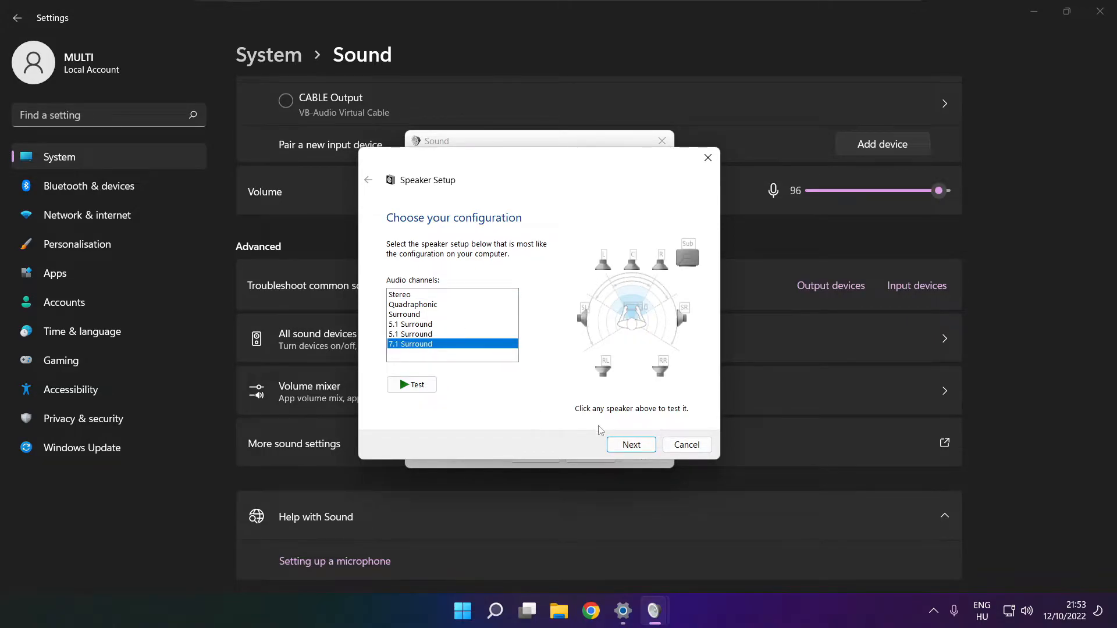
{"action": "left_click", "coordinate": [629, 445]}
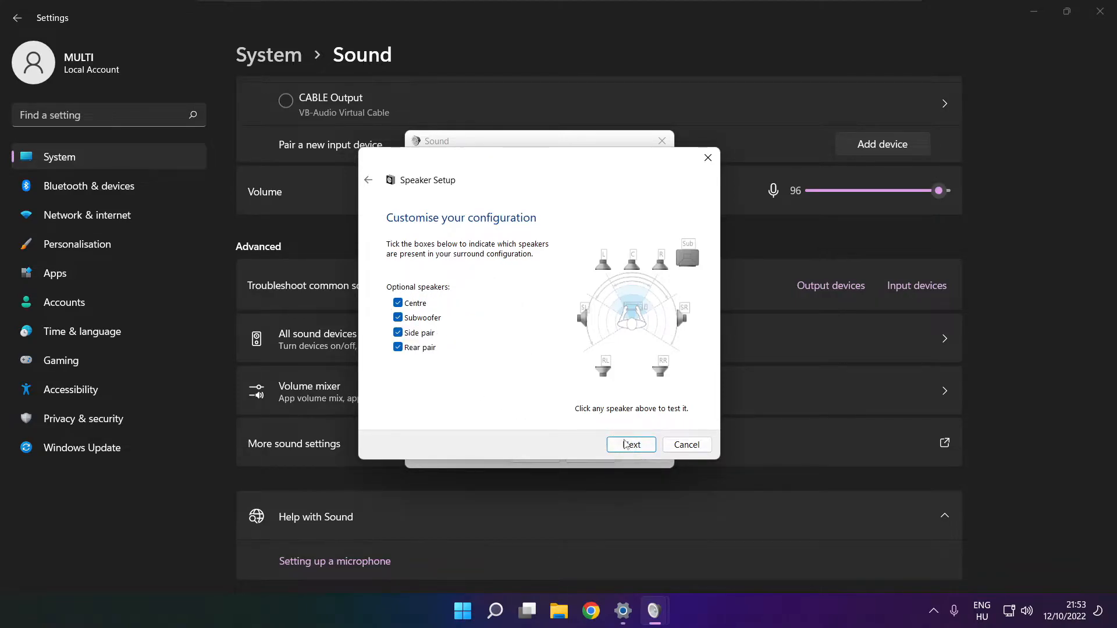
{"action": "left_click", "coordinate": [630, 444]}
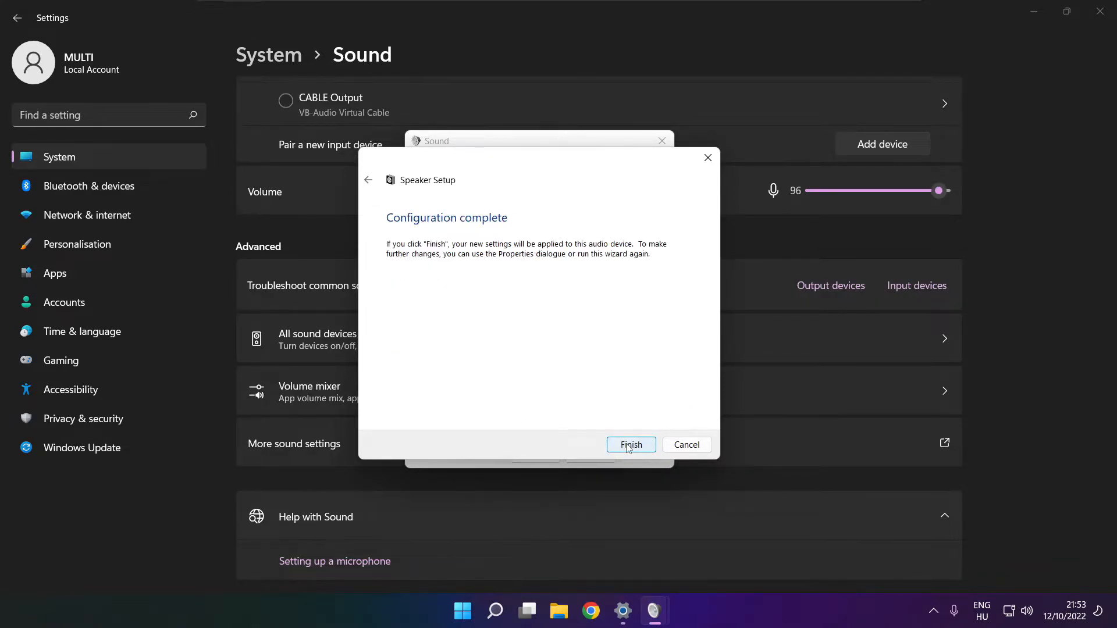
{"action": "left_click", "coordinate": [630, 445]}
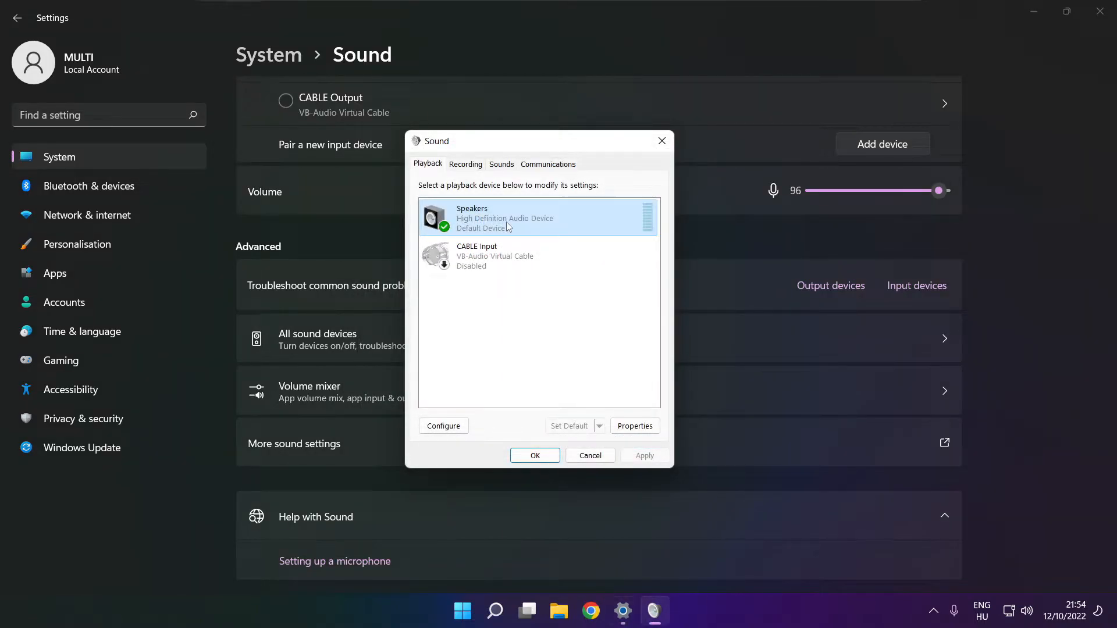
- In Speakers Properties, disable all enhancements and apply the change
{"action": "left_click", "coordinate": [634, 426]}
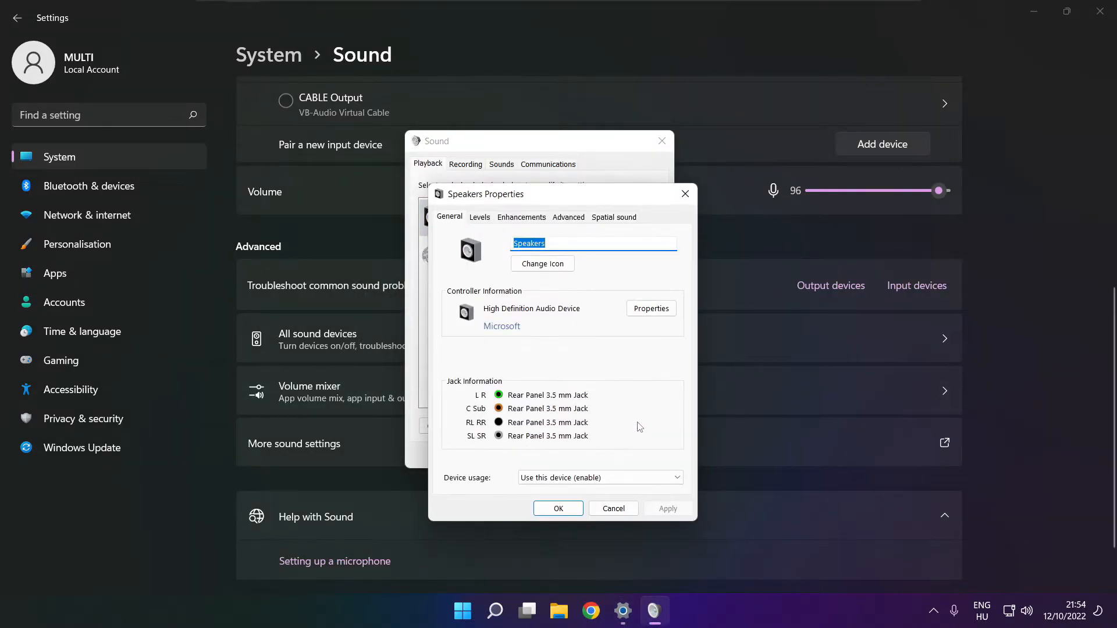
{"action": "left_click", "coordinate": [457, 182]}
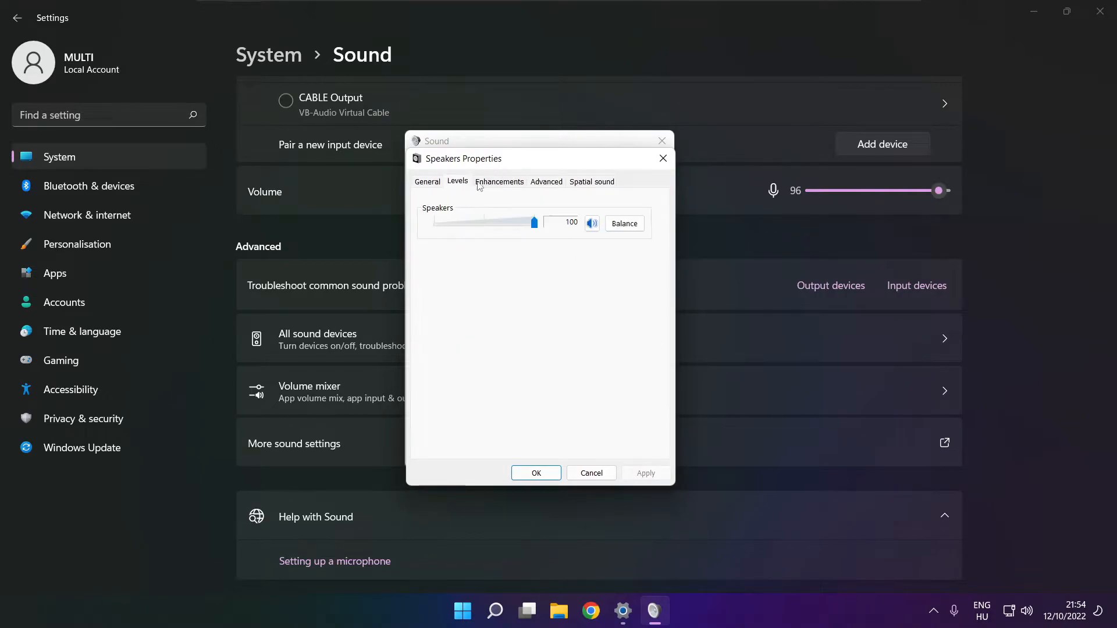
{"action": "left_click", "coordinate": [499, 181]}
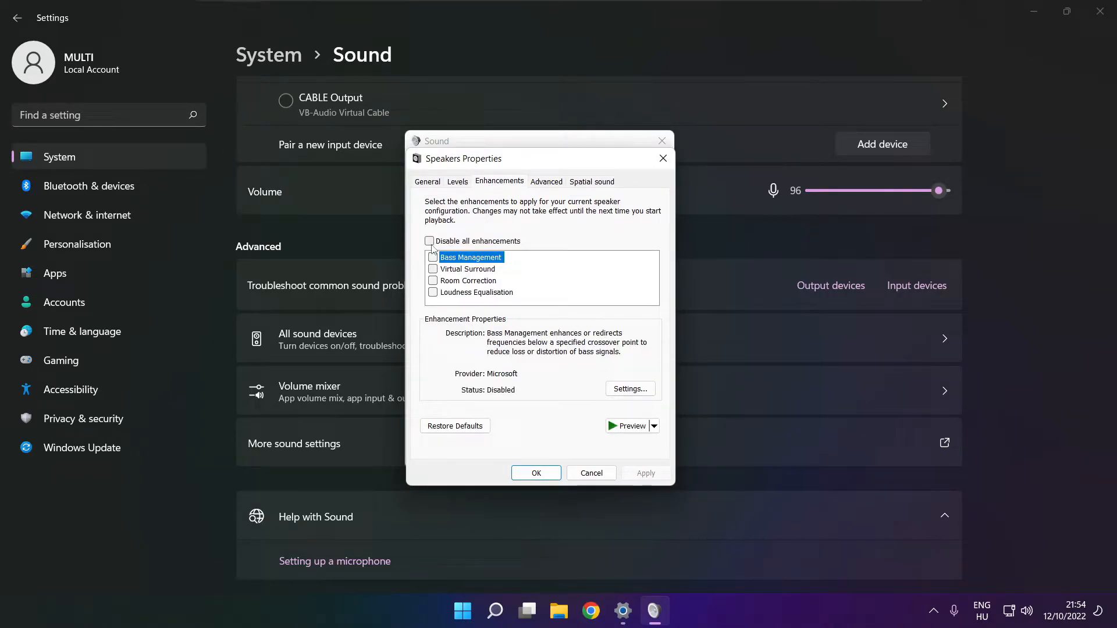
{"action": "left_click", "coordinate": [429, 241]}
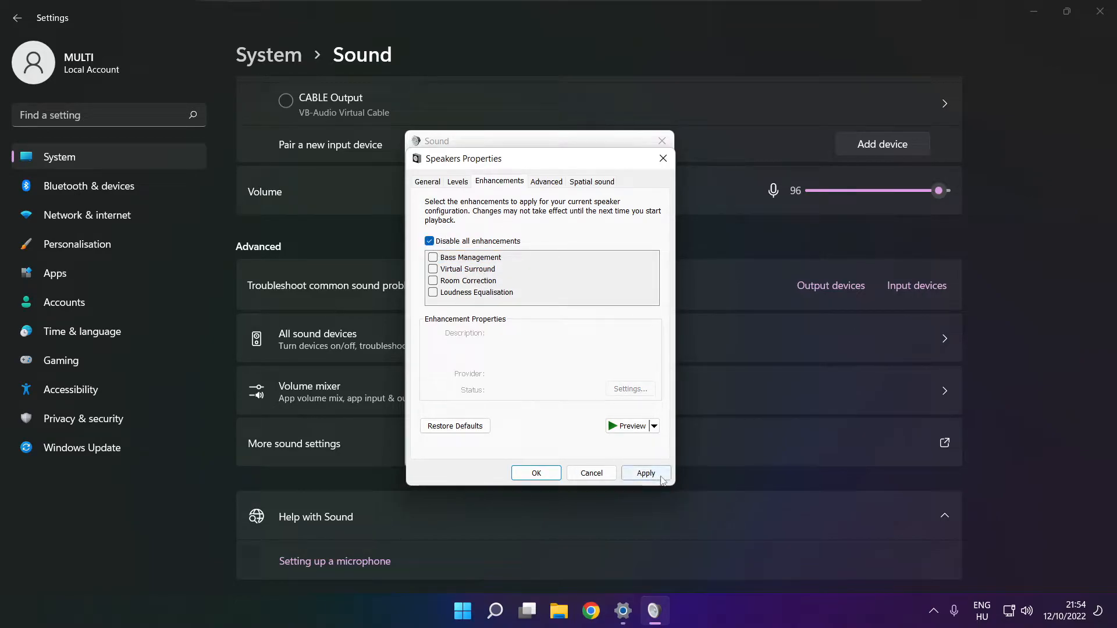
{"action": "left_click", "coordinate": [644, 473]}
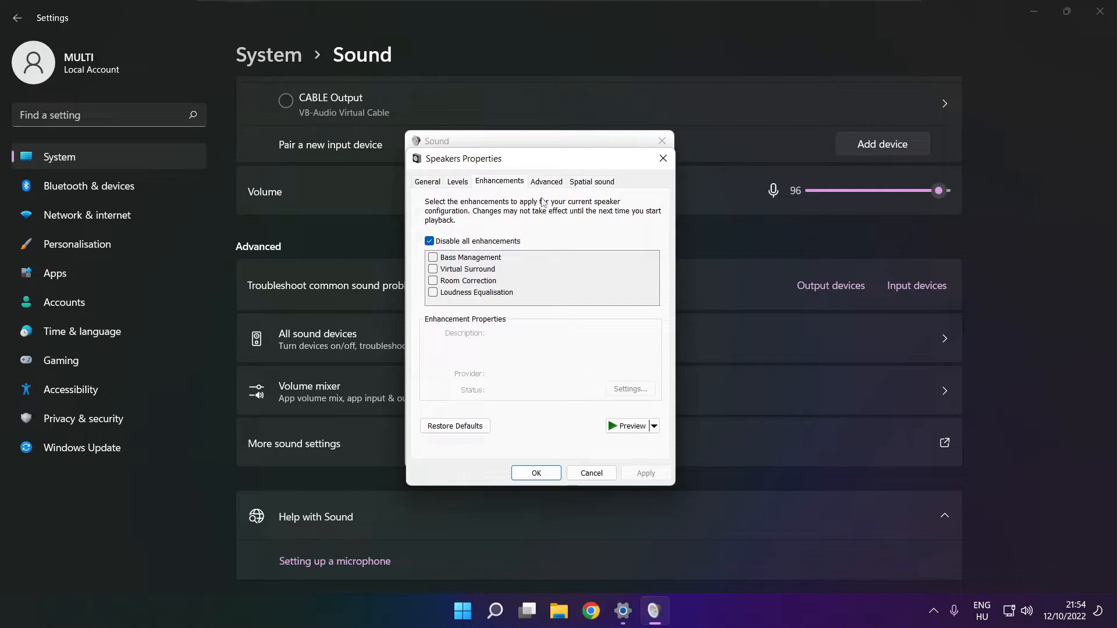
- Keep the default format at 16 bit, 48000 Hz (DVD Quality) and confirm the properties
{"action": "left_click", "coordinate": [545, 182]}
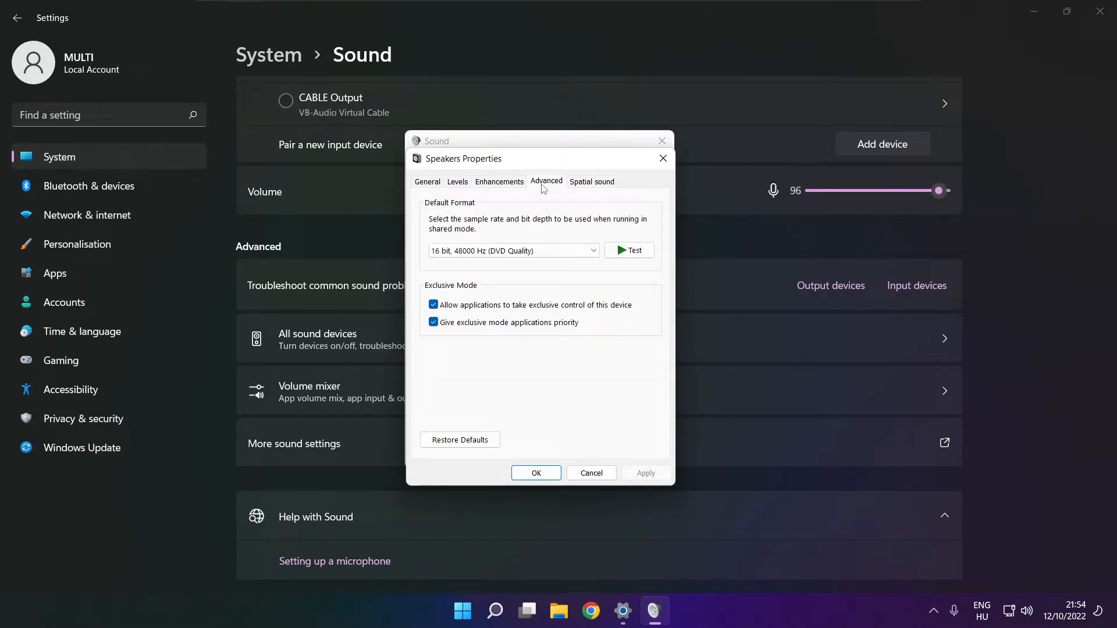
{"action": "left_click", "coordinate": [591, 250]}
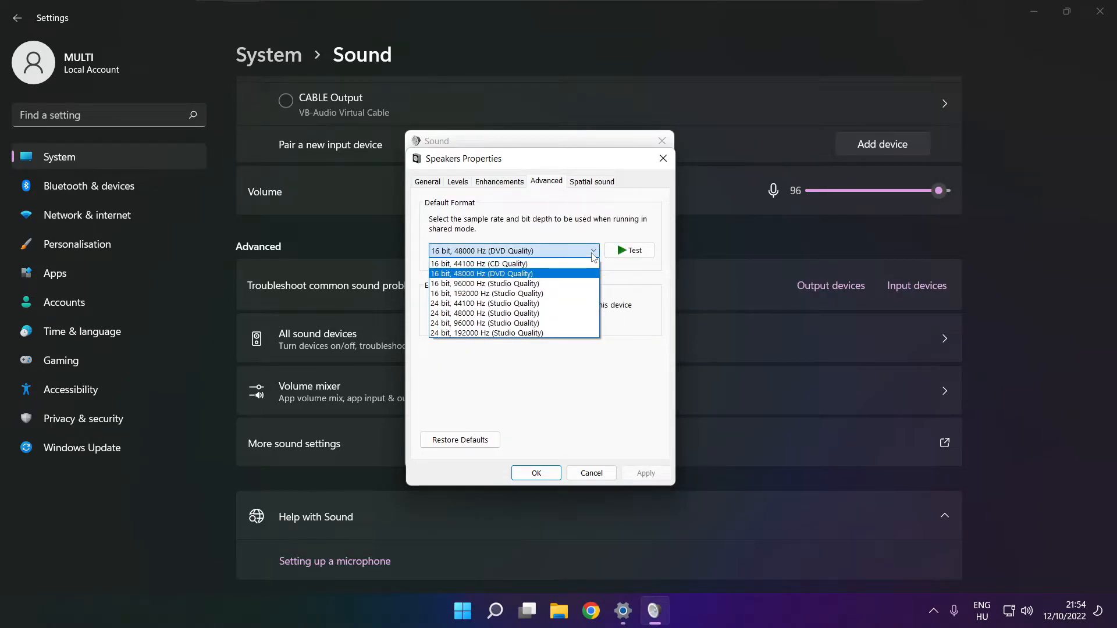
{"action": "mouse_move", "coordinate": [575, 278]}
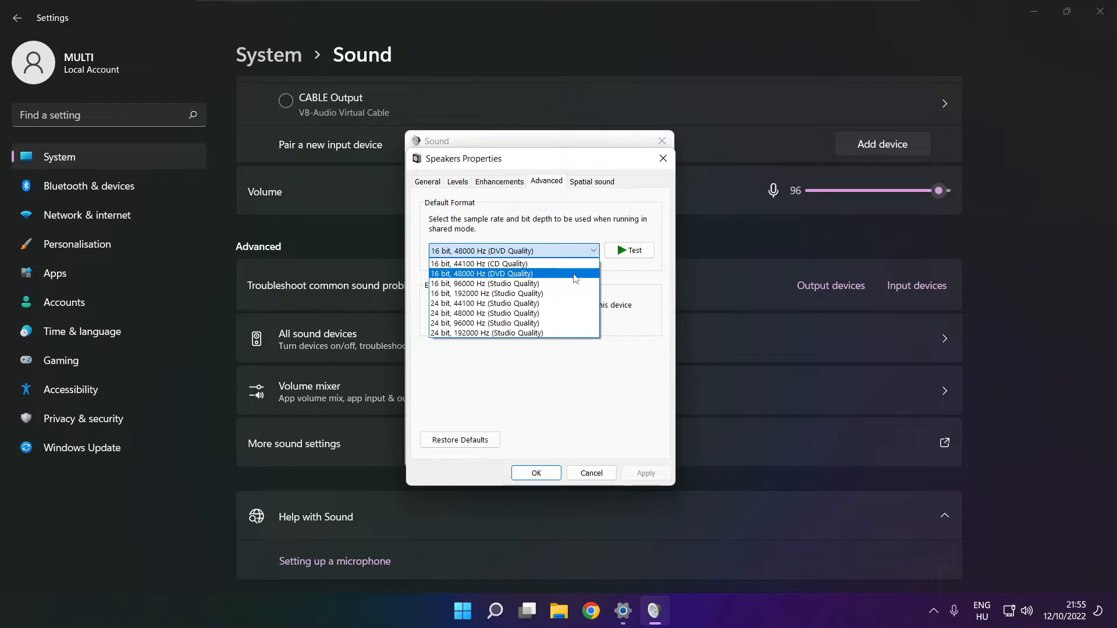
{"action": "left_click", "coordinate": [482, 274]}
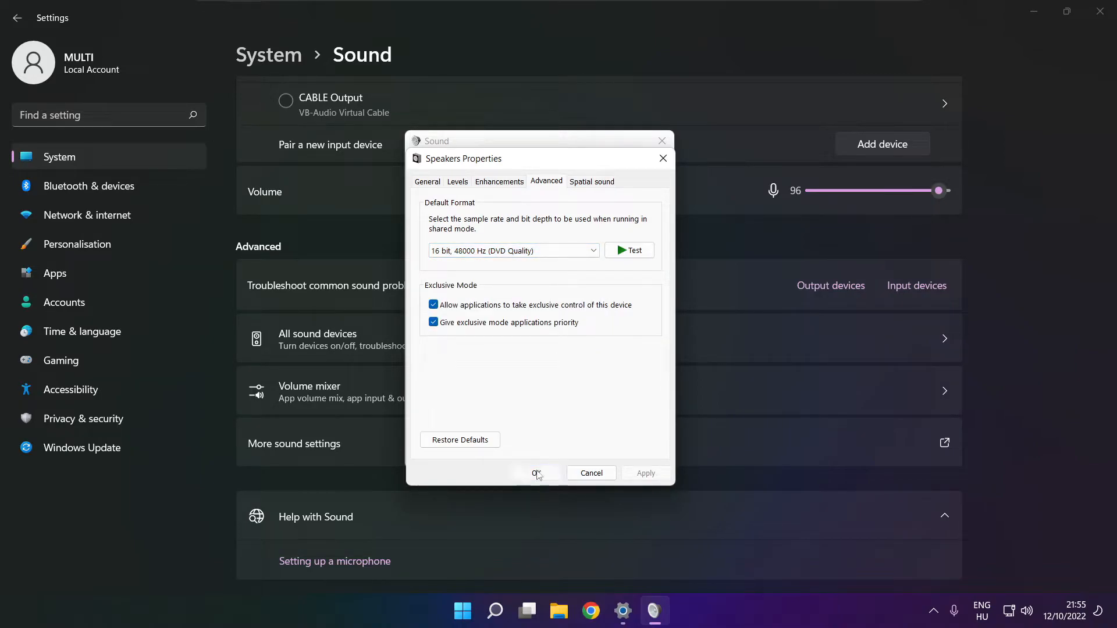
{"action": "left_click", "coordinate": [535, 474]}
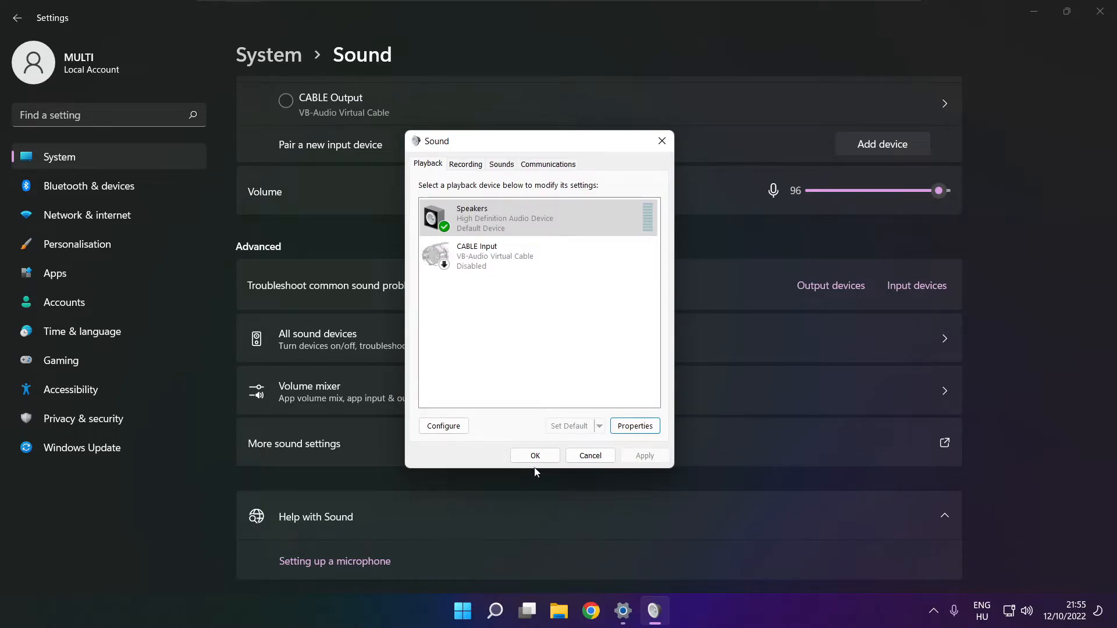
{"action": "mouse_move", "coordinate": [535, 455]}
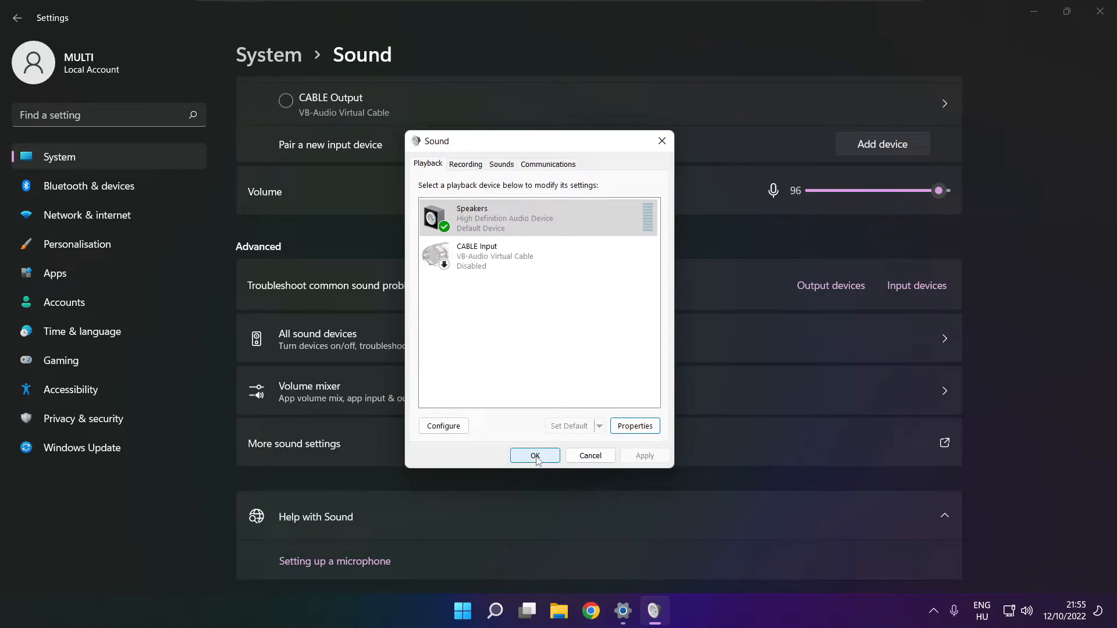
- Close the Sound dialog and the Settings window, returning to the desktop
{"action": "left_click", "coordinate": [535, 455]}
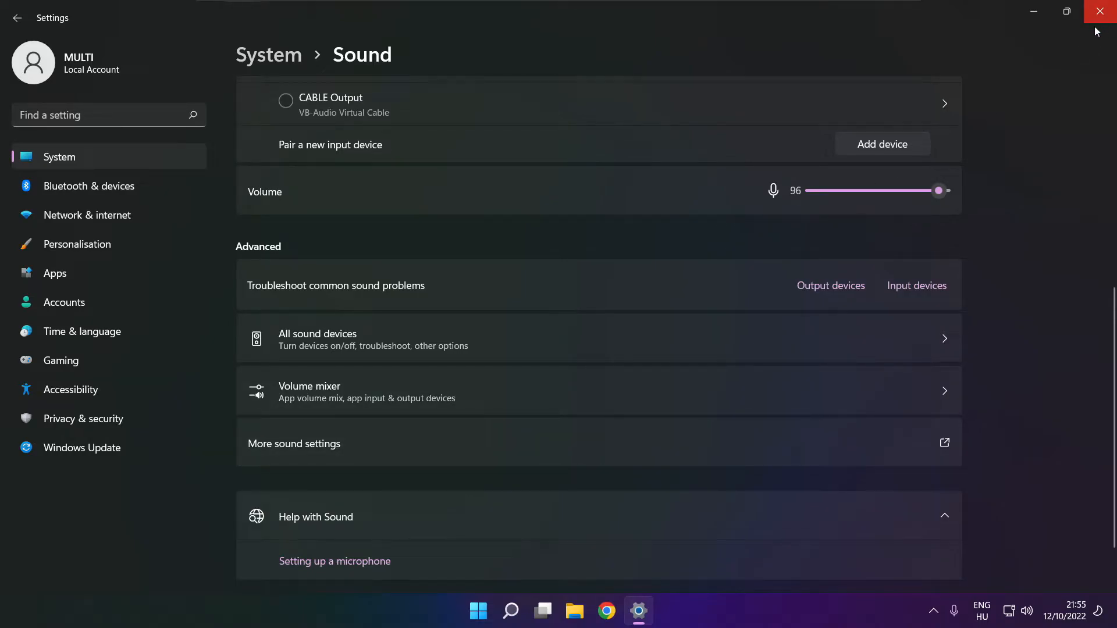
{"action": "left_click", "coordinate": [478, 610]}
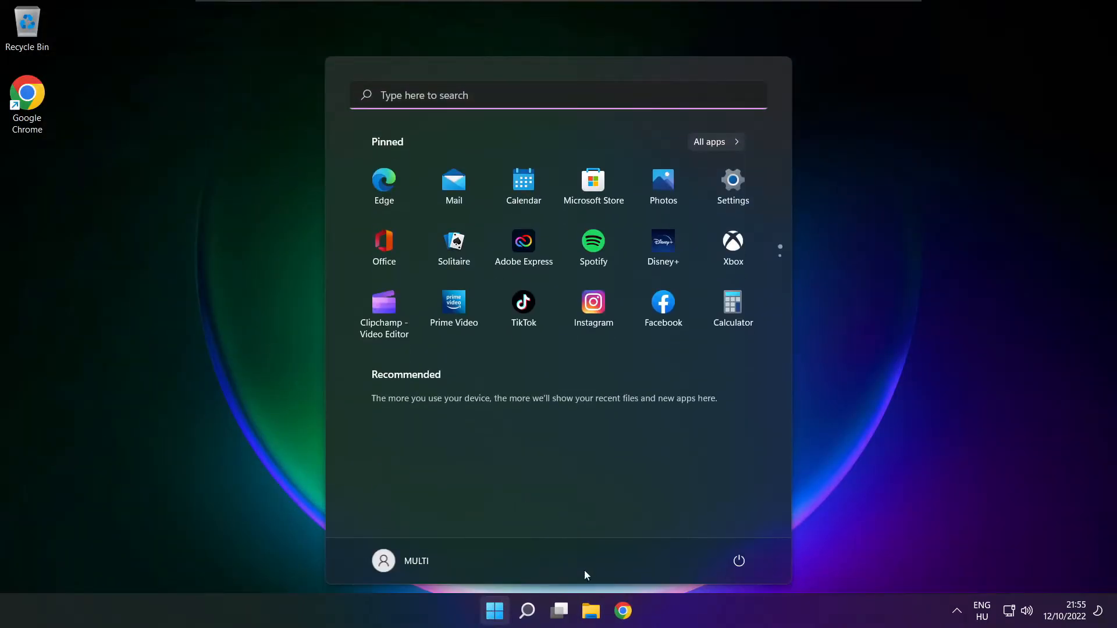
{"action": "left_click", "coordinate": [739, 561]}
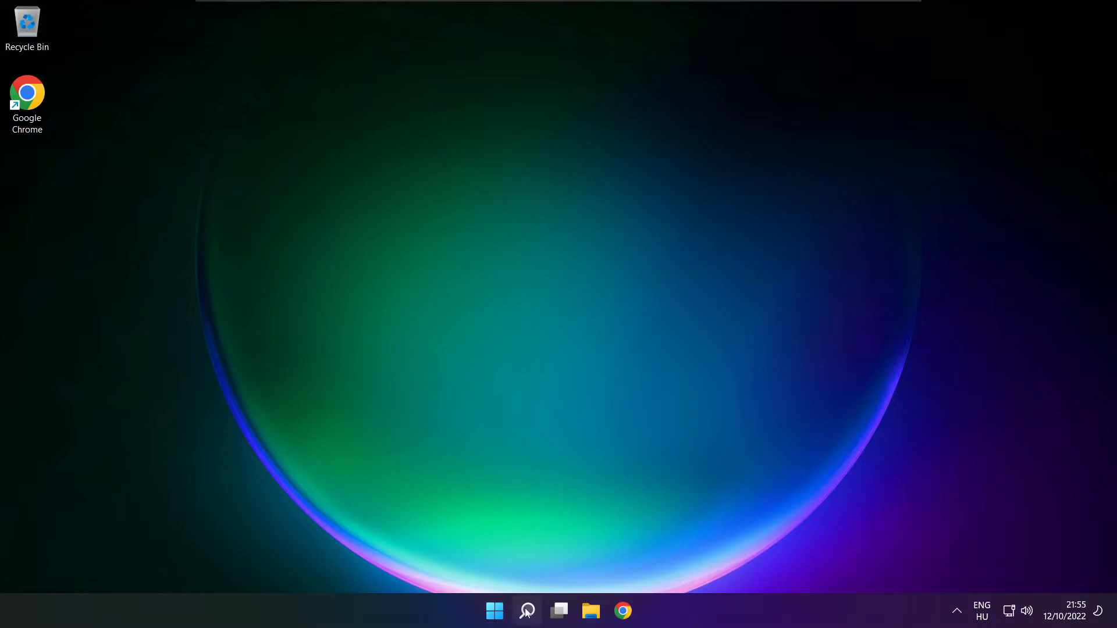
- Launch Device Manager from search and select High Definition Audio Device under Sound, video and game controllers
{"action": "left_click", "coordinate": [526, 611]}
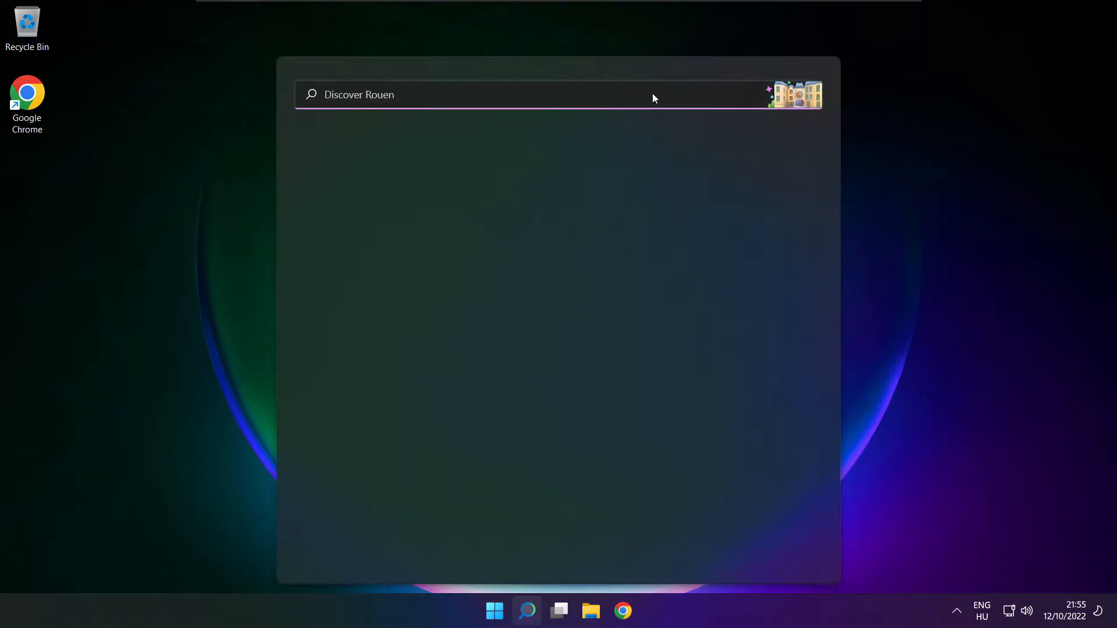
{"action": "type", "text": "device Manager"}
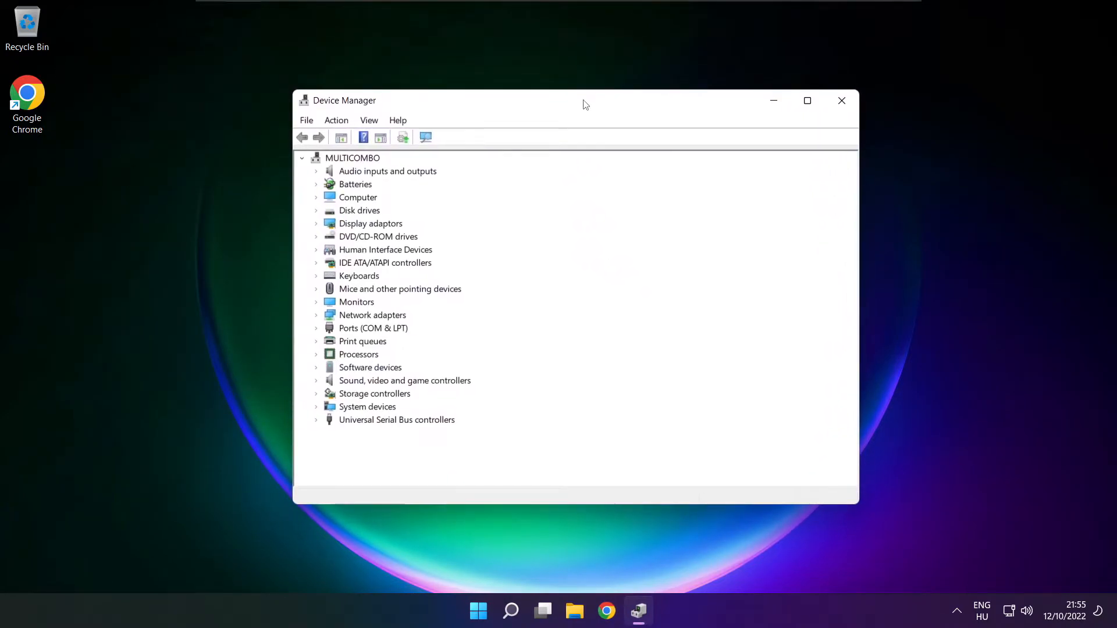
{"action": "mouse_move", "coordinate": [329, 390]}
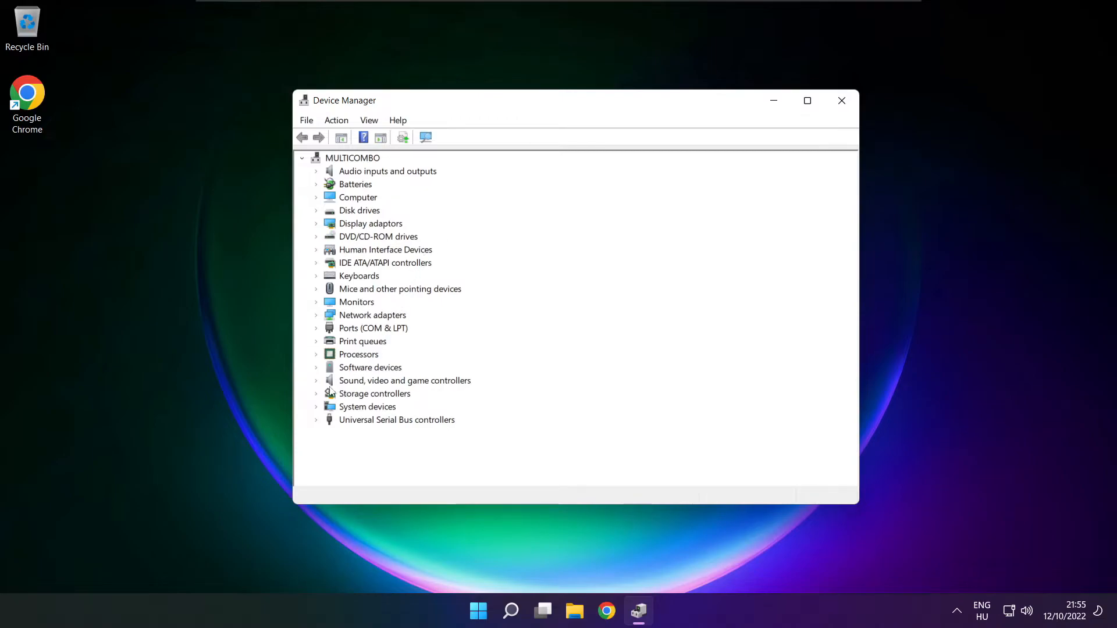
{"action": "left_click", "coordinate": [404, 381]}
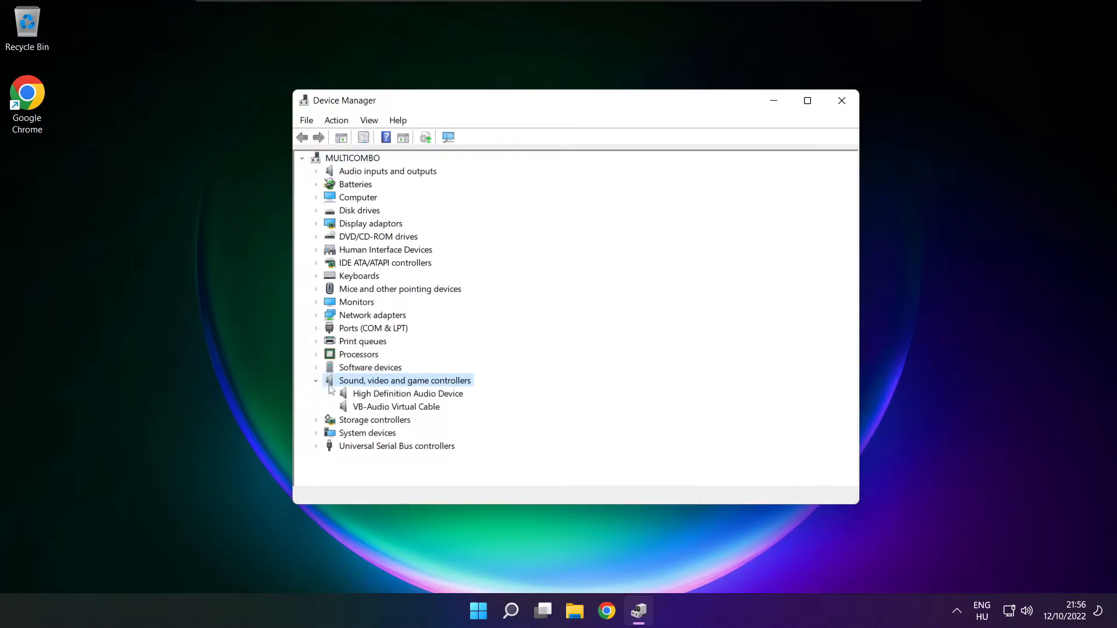
{"action": "left_click", "coordinate": [407, 393]}
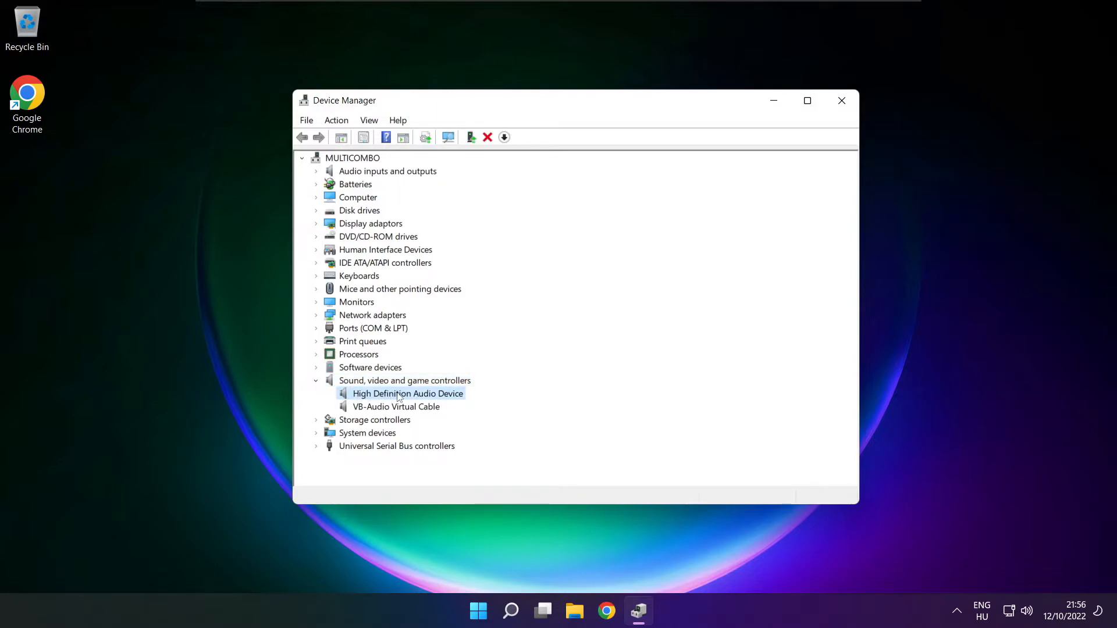
- Start Update driver for the audio device, choosing to pick from the compatible driver list
{"action": "right_click", "coordinate": [407, 394]}
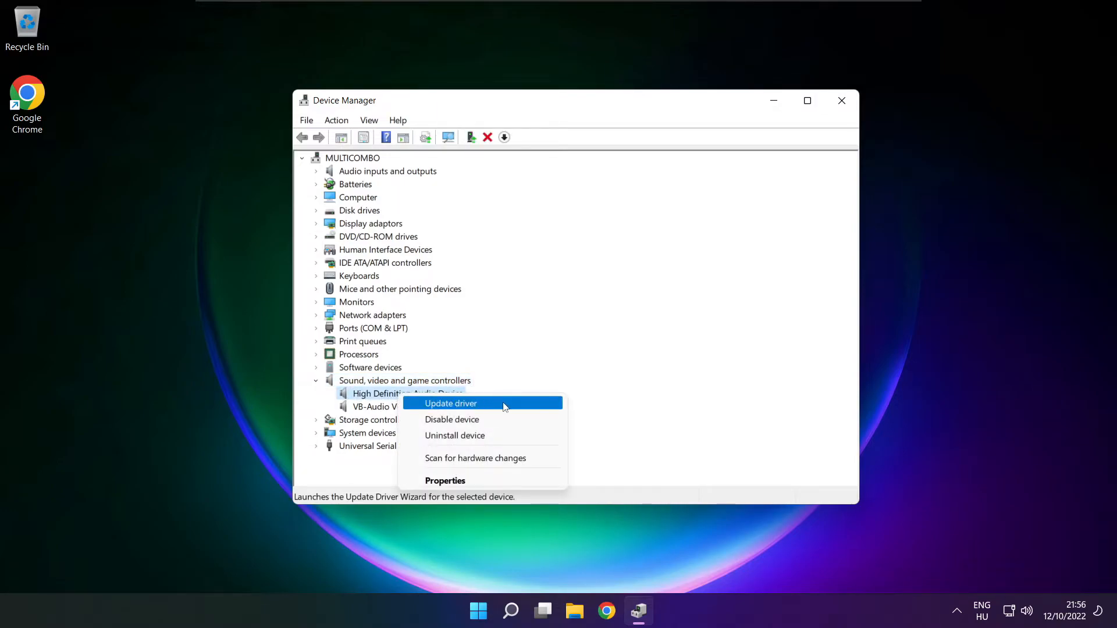
{"action": "left_click", "coordinate": [450, 404]}
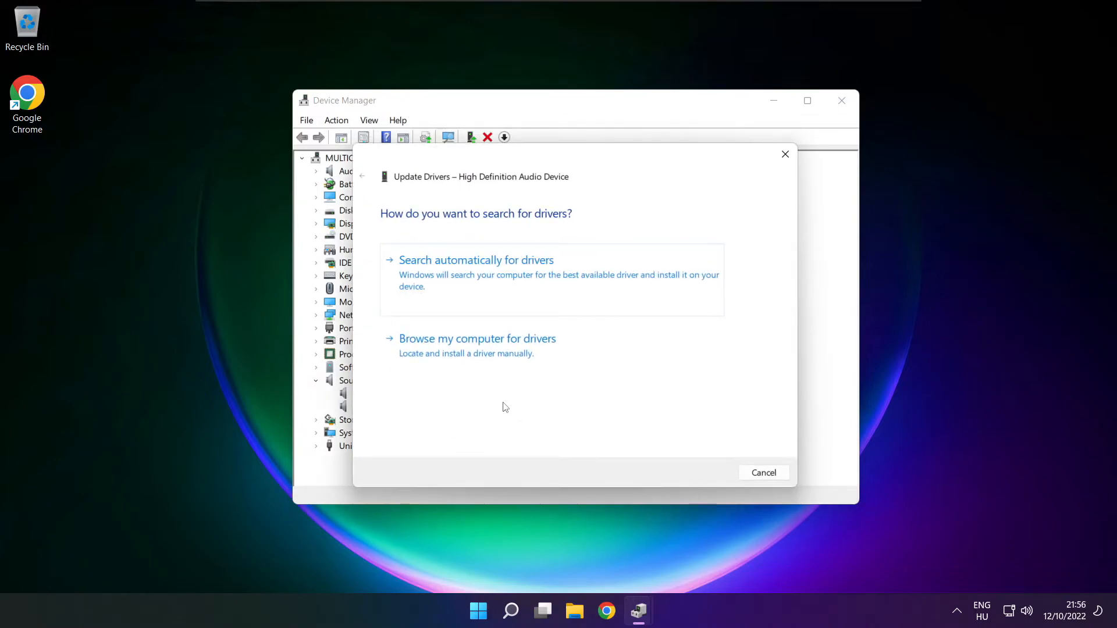
{"action": "mouse_move", "coordinate": [395, 355]}
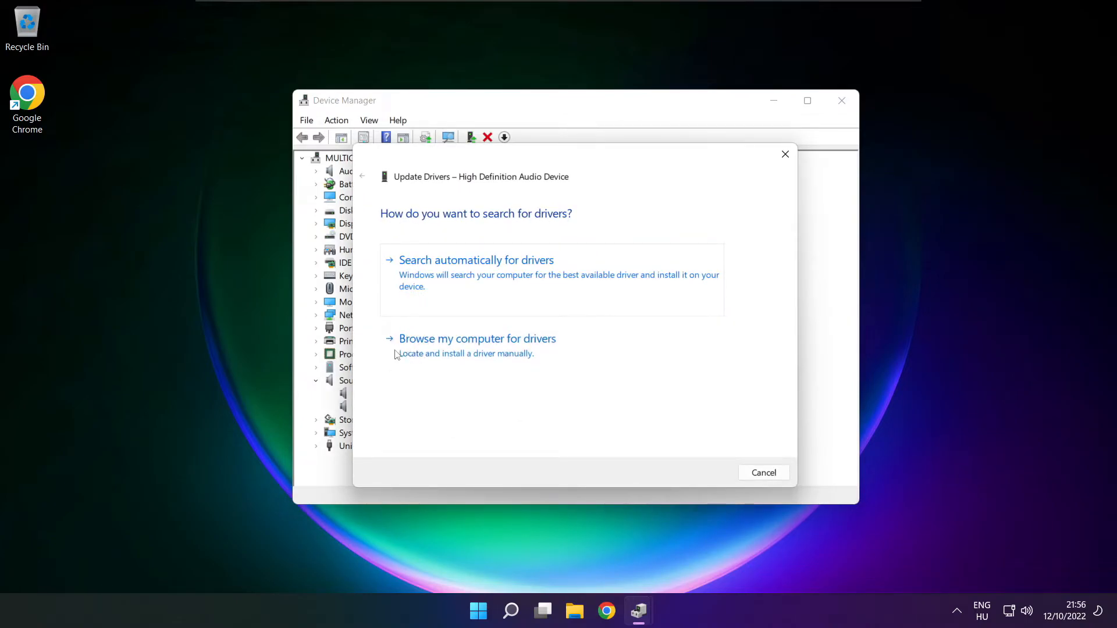
{"action": "mouse_move", "coordinate": [477, 353]}
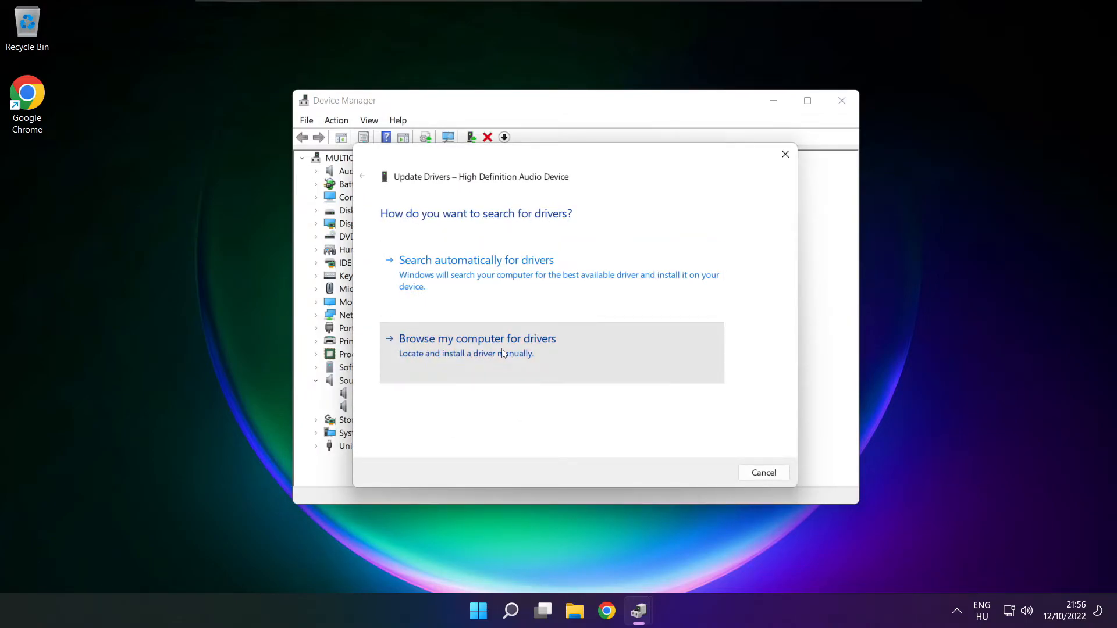
{"action": "left_click", "coordinate": [477, 338]}
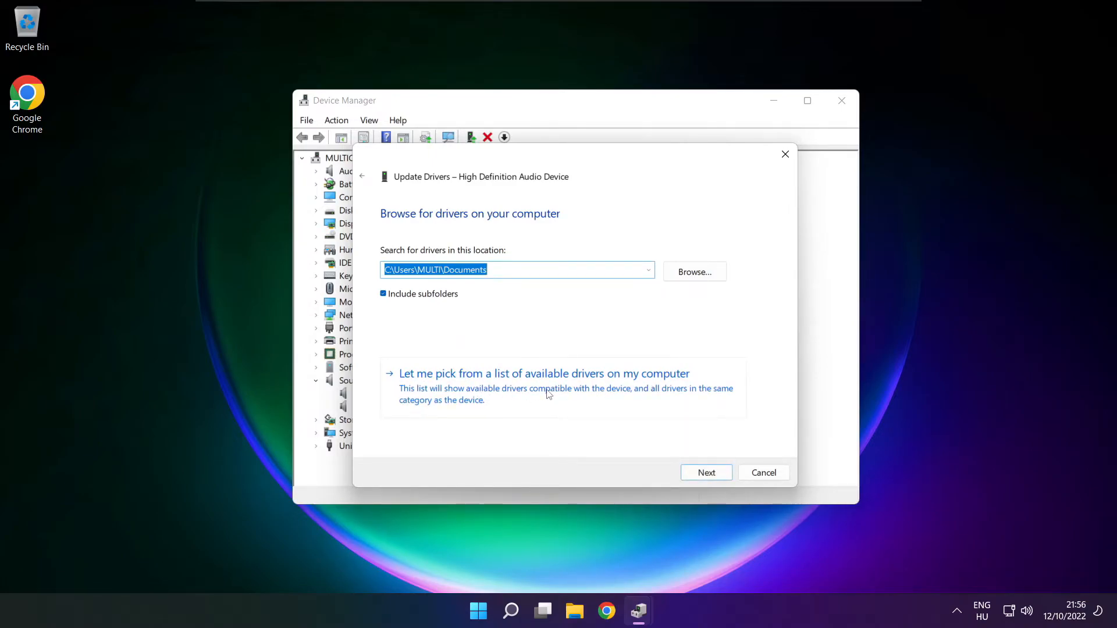
{"action": "left_click", "coordinate": [543, 373]}
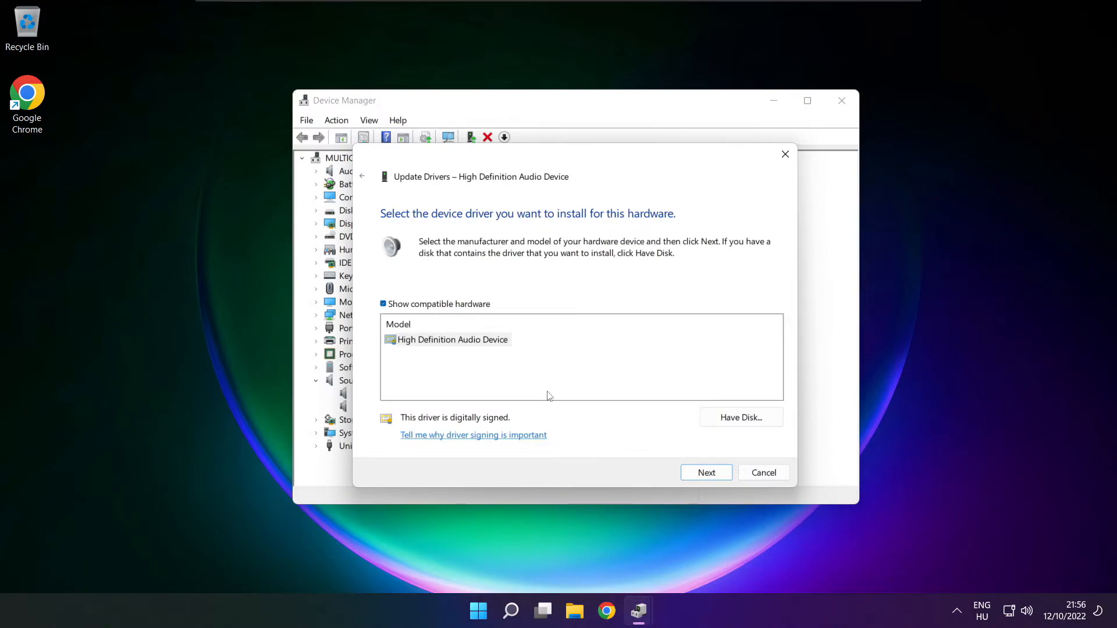
- Reinstall the High Definition Audio Device driver, accepting the warning, and close the wizard
{"action": "left_click", "coordinate": [451, 338]}
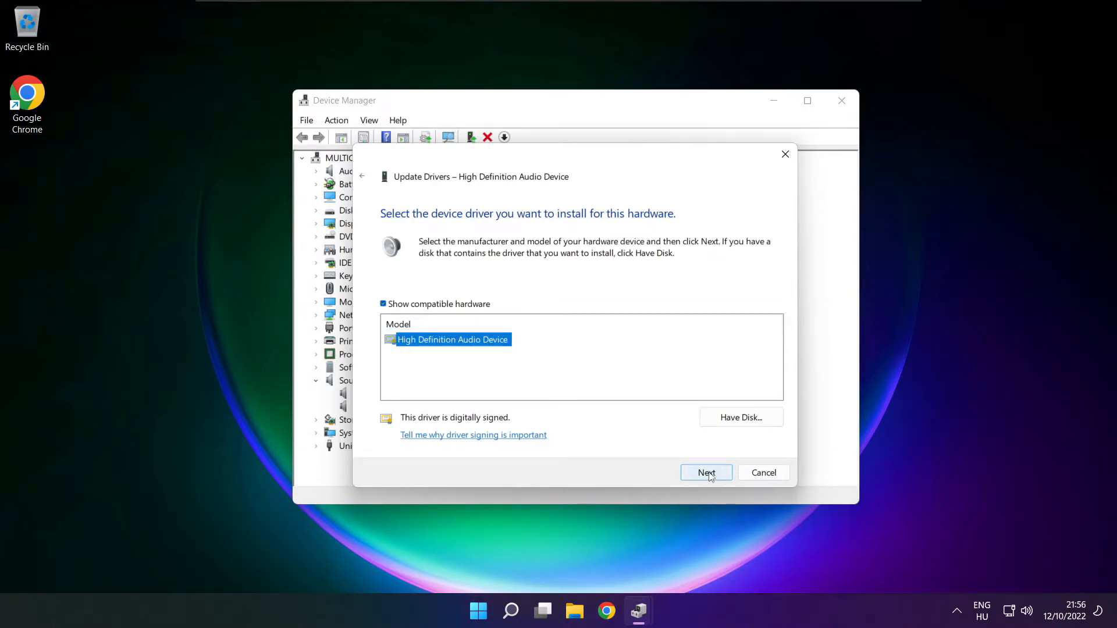
{"action": "left_click", "coordinate": [707, 473]}
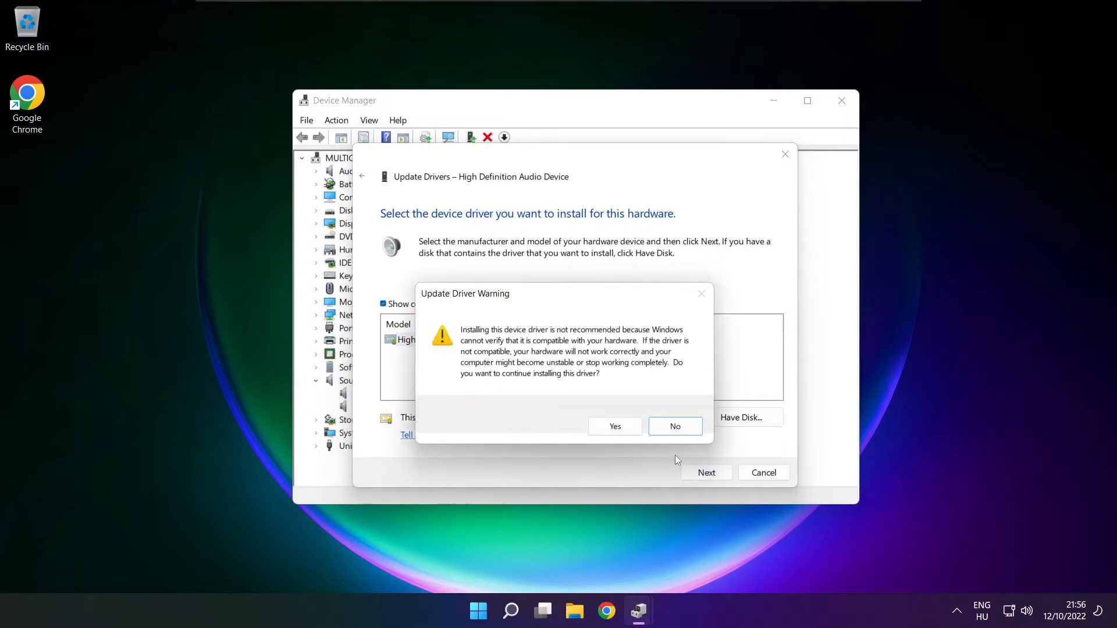
{"action": "left_click", "coordinate": [614, 425]}
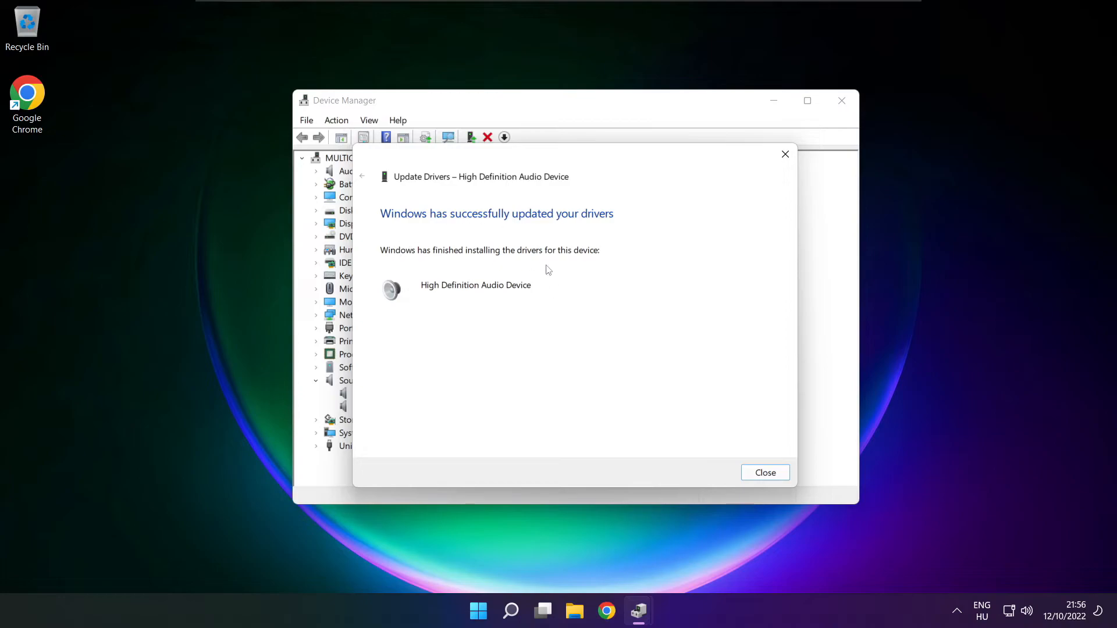
{"action": "left_click", "coordinate": [764, 472]}
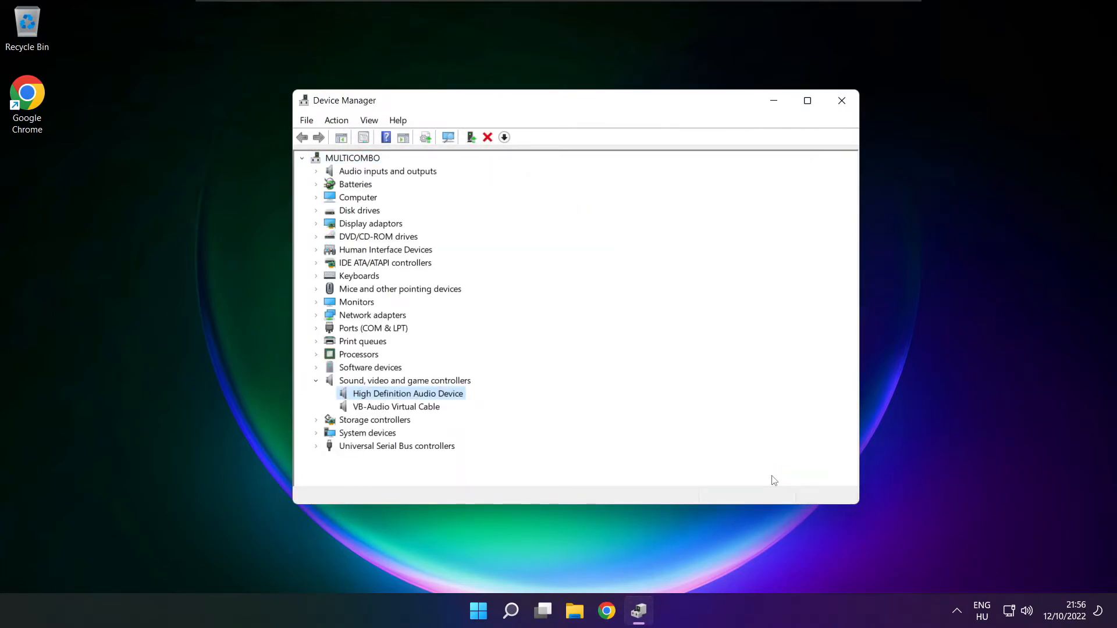
{"action": "mouse_move", "coordinate": [841, 100]}
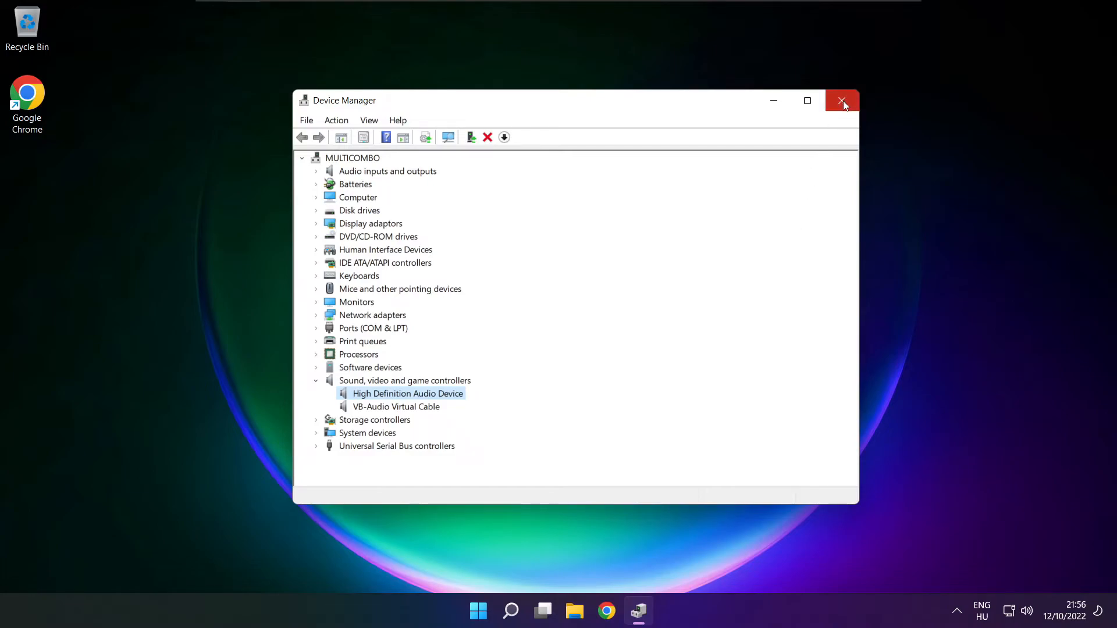
- Close Device Manager and bring up the taskbar speaker icon's sound shortcuts menu
{"action": "left_click", "coordinate": [493, 611]}
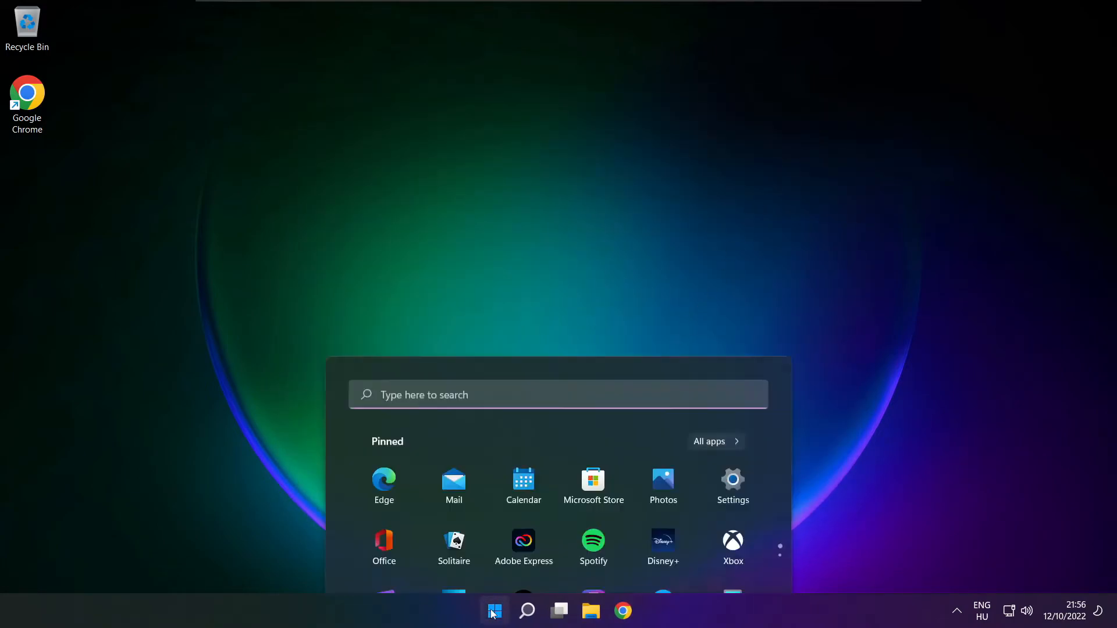
{"action": "left_click", "coordinate": [740, 561]}
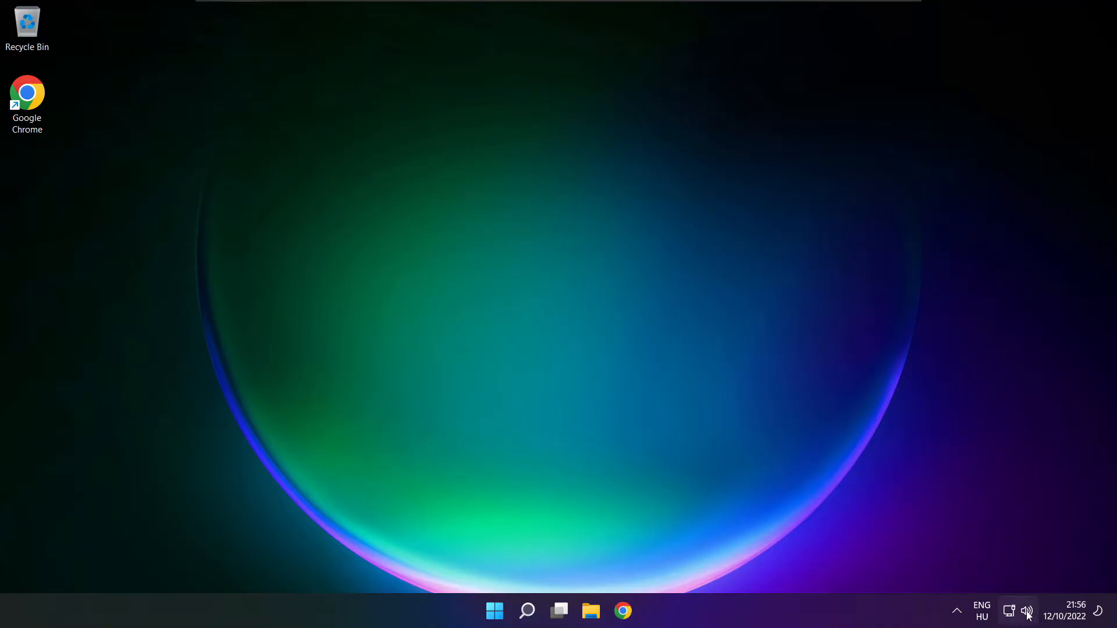
{"action": "right_click", "coordinate": [1027, 611]}
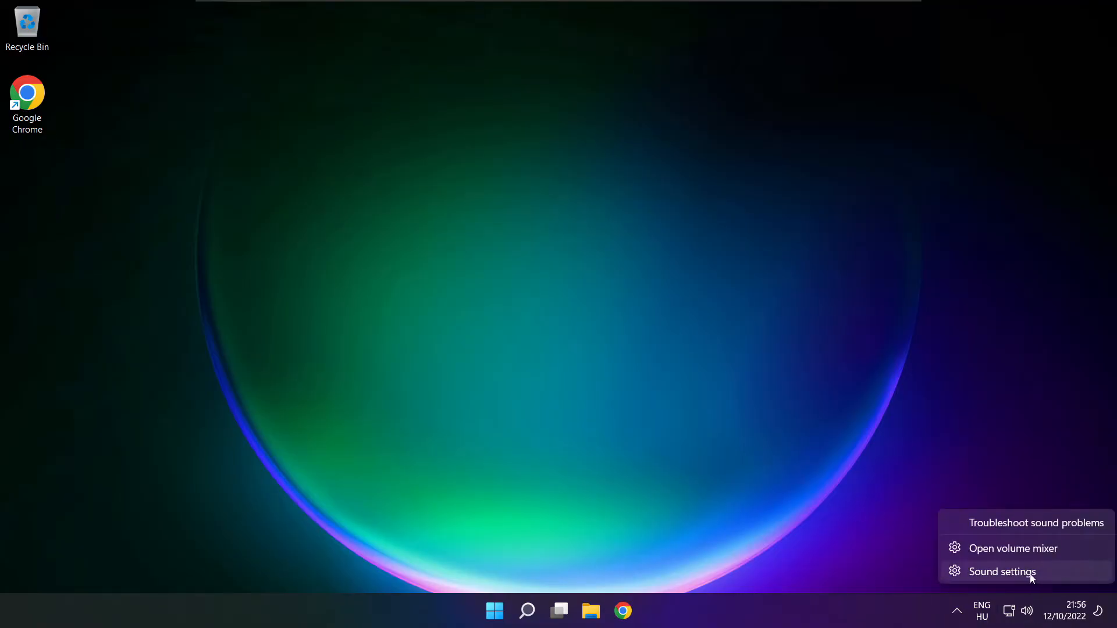
- Reopen the Sound settings page from the tray menu and scroll to the Advanced section
{"action": "left_click", "coordinate": [1000, 571]}
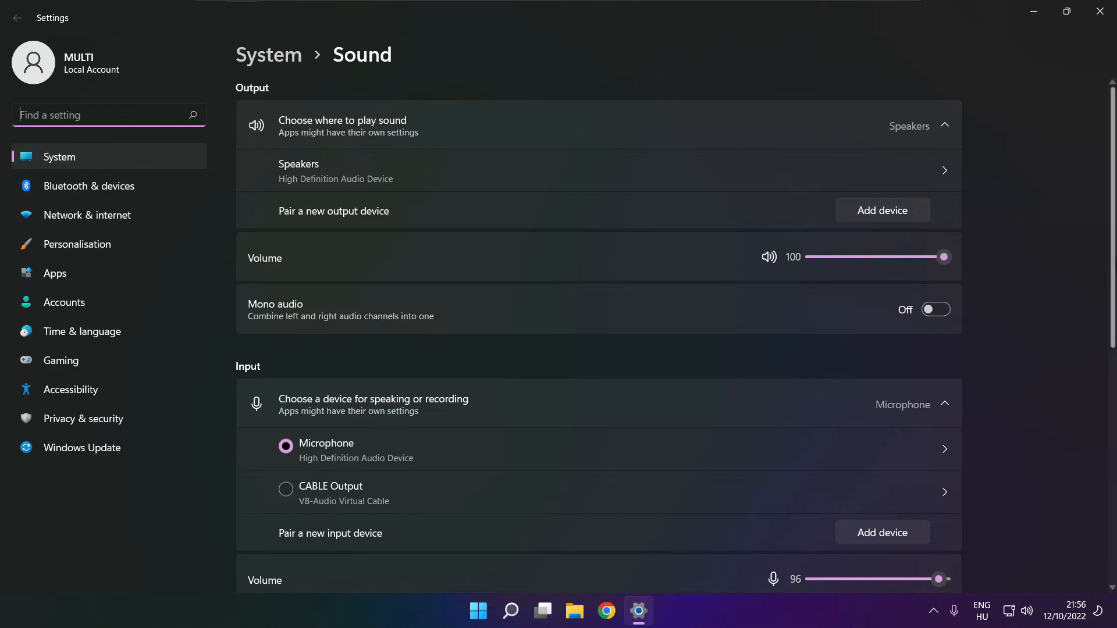
{"action": "scroll", "scroll_direction": "down", "scroll_amount": 3}
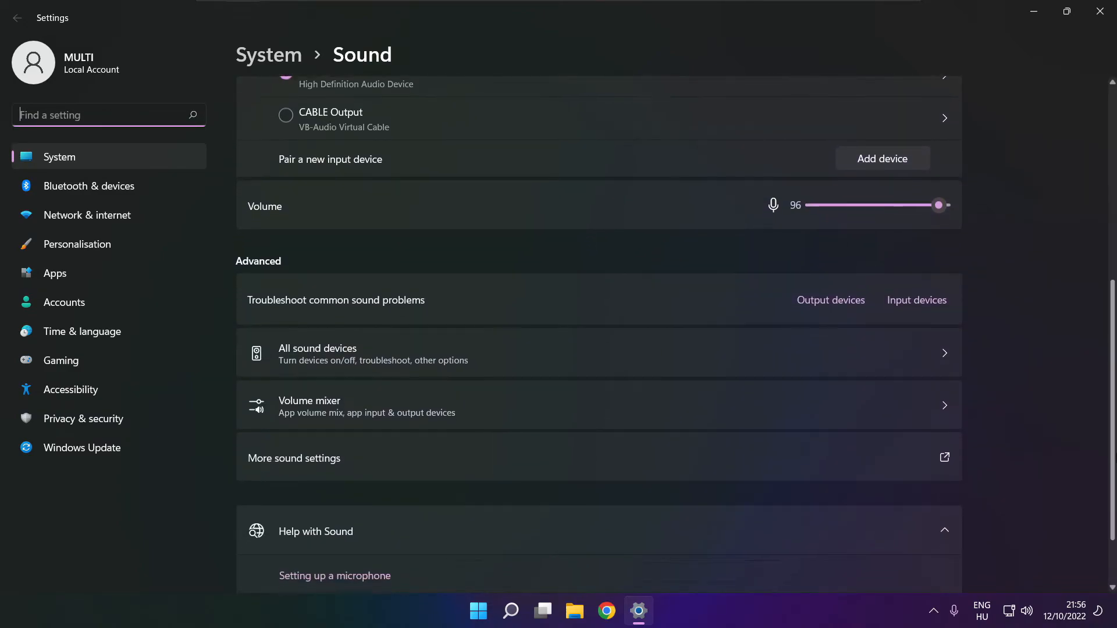
{"action": "scroll", "scroll_direction": "down", "scroll_amount": 3}
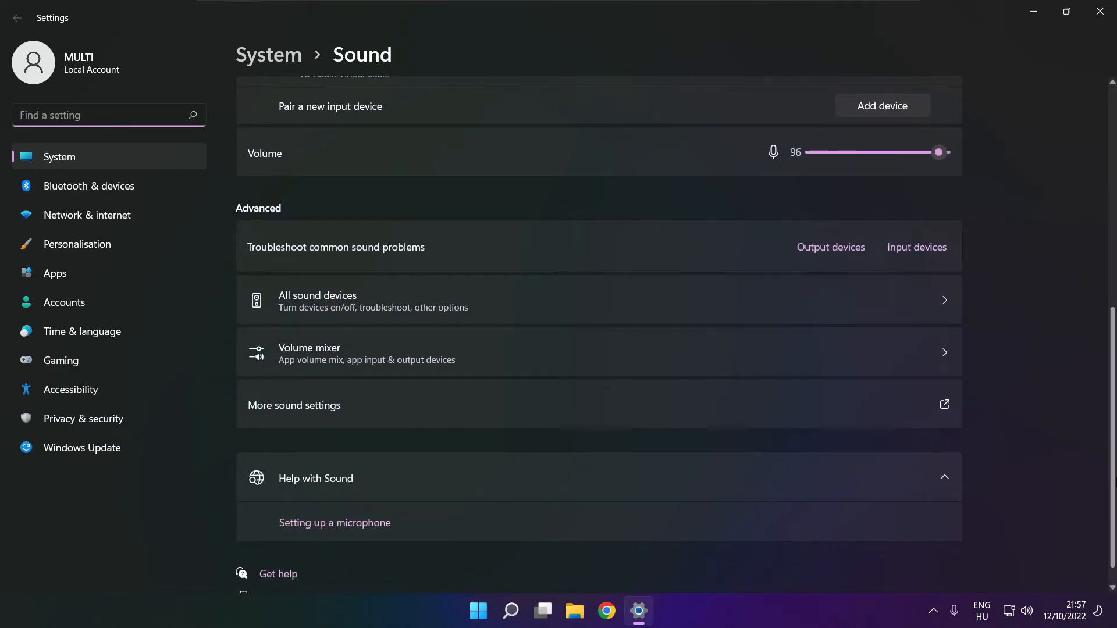
{"action": "scroll", "scroll_direction": "down", "scroll_amount": 3}
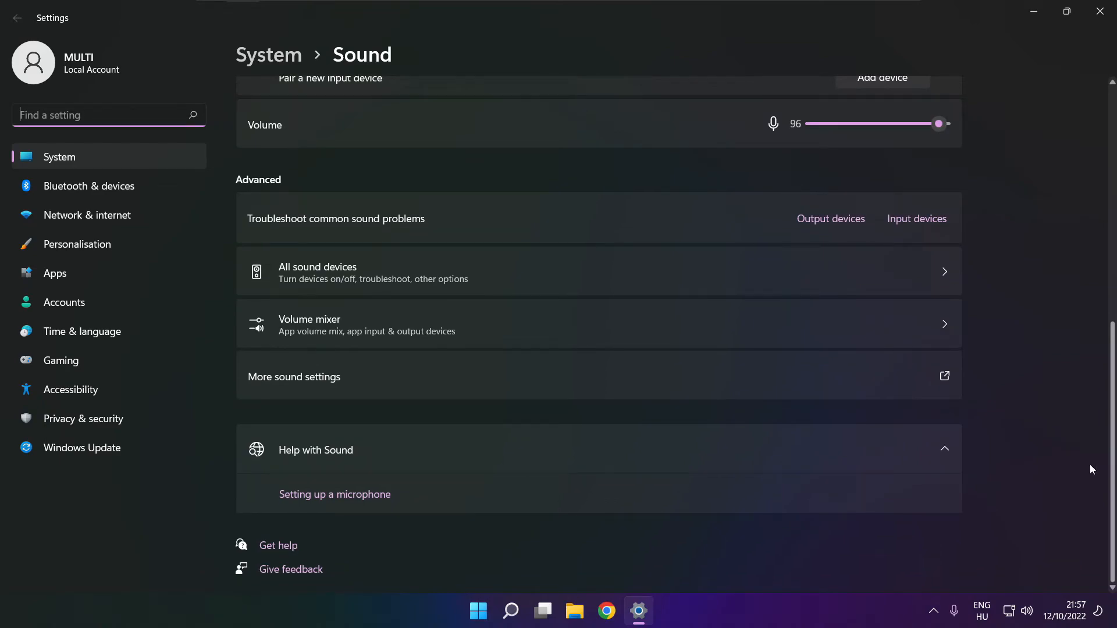